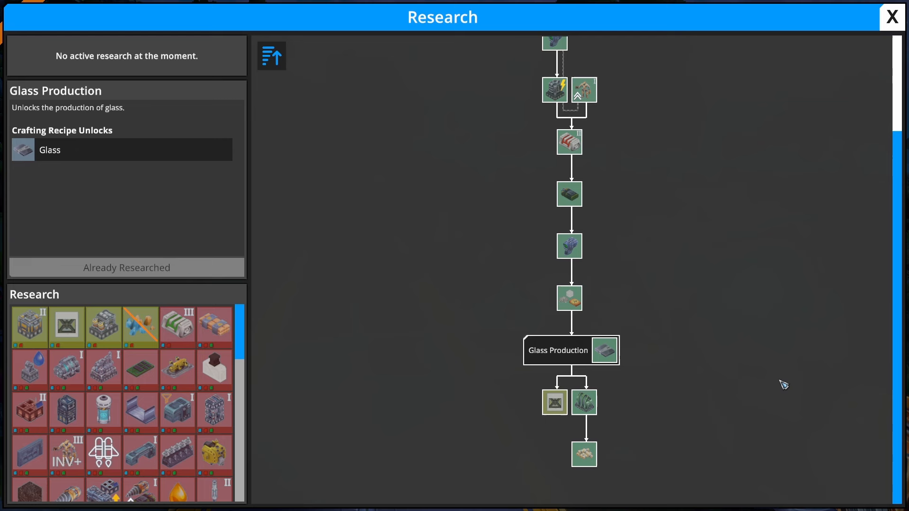
mouse_move(605, 352)
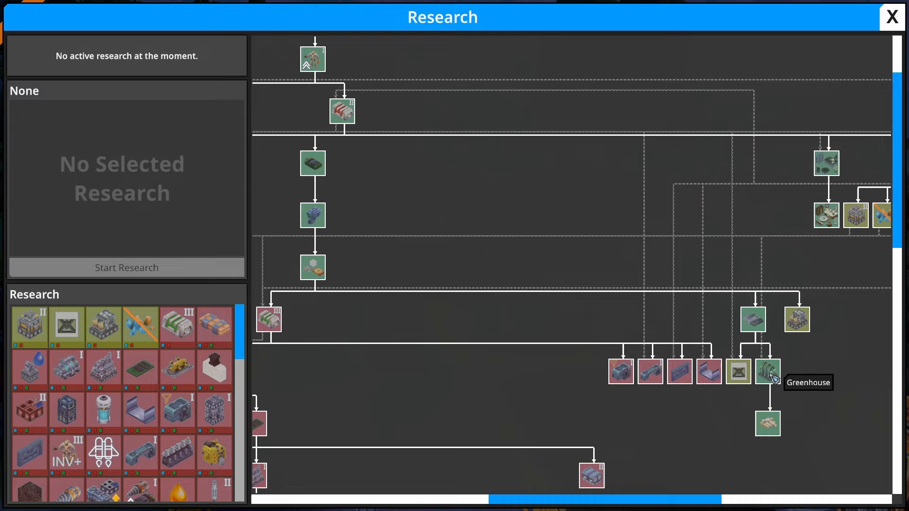
mouse_move(676, 331)
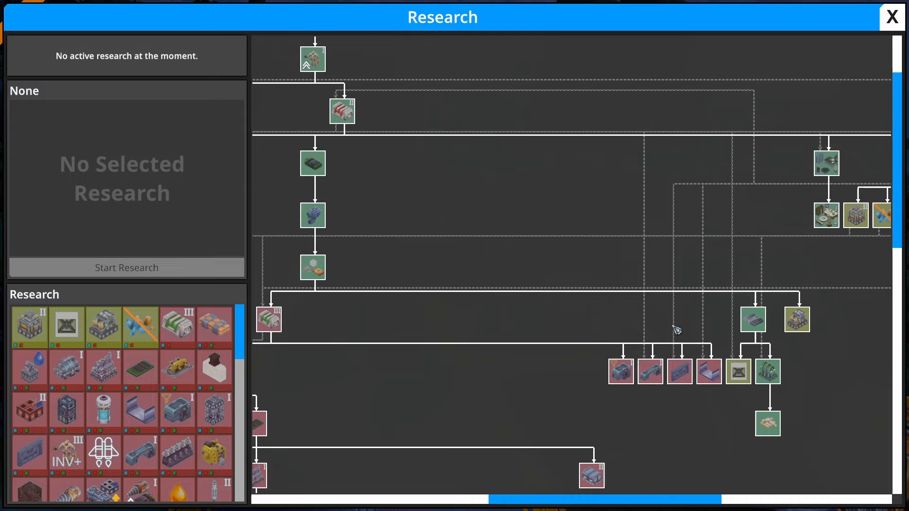
Step: Review the Concrete Production research details, then close the research tree
click(892, 17)
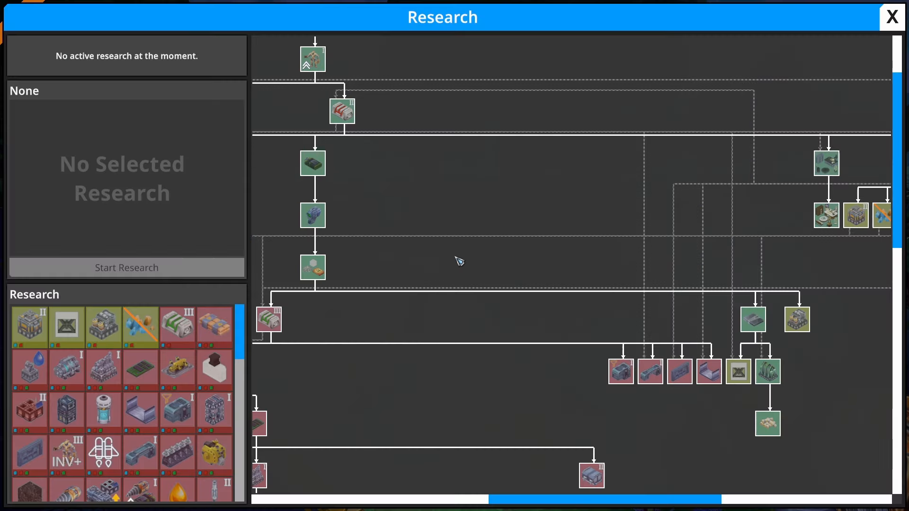
click(342, 112)
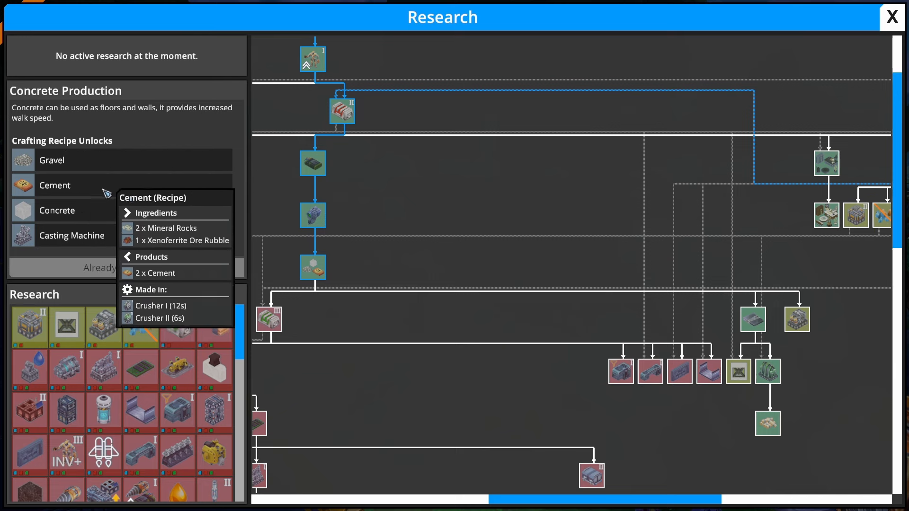
mouse_move(775, 338)
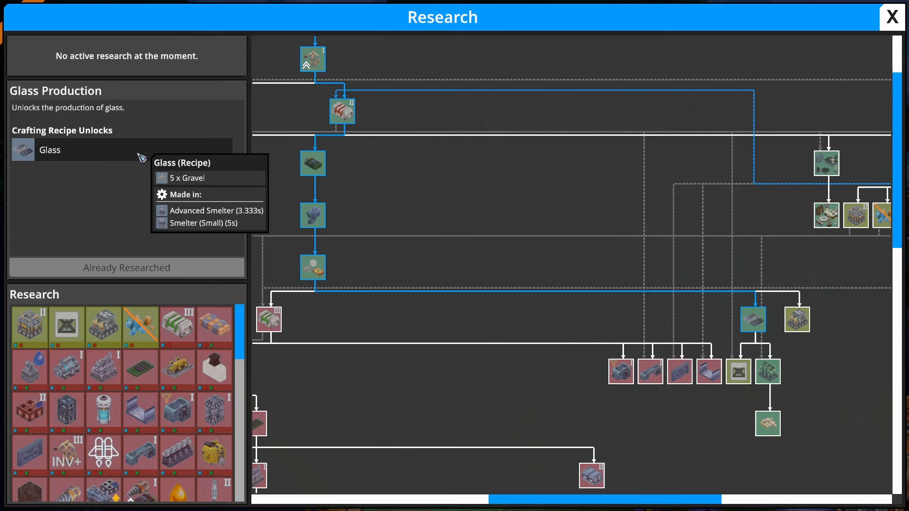
mouse_move(747, 394)
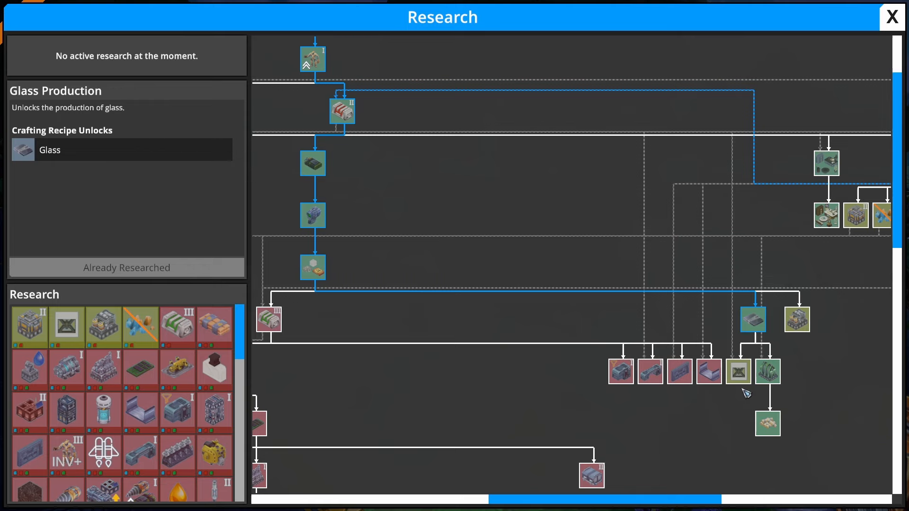
mouse_move(783, 407)
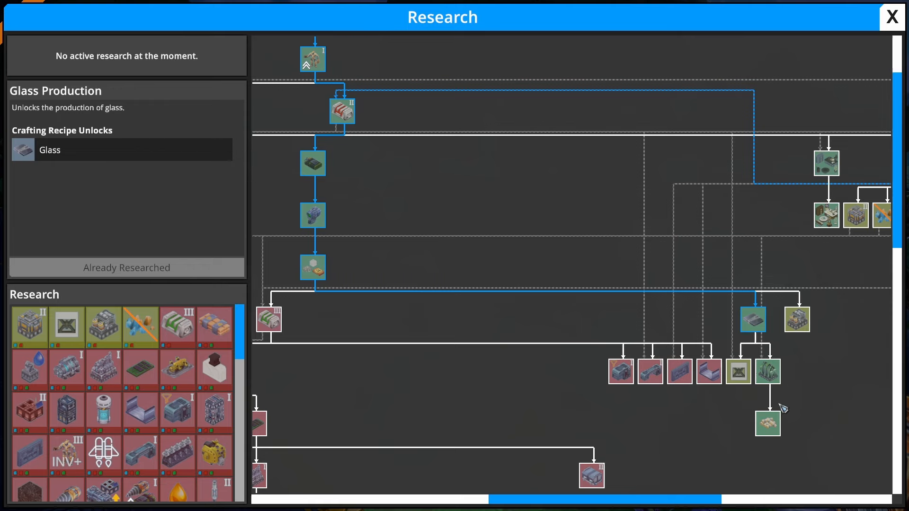
click(892, 16)
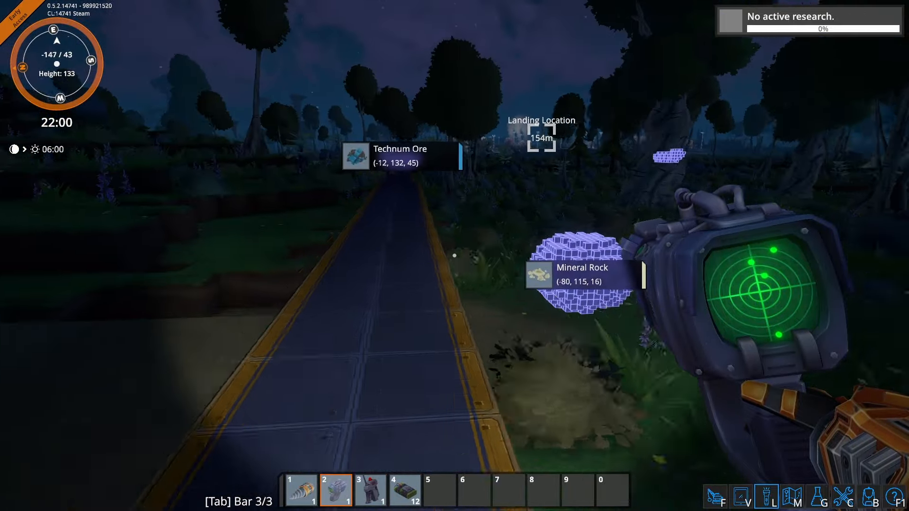
mouse_move(455, 255)
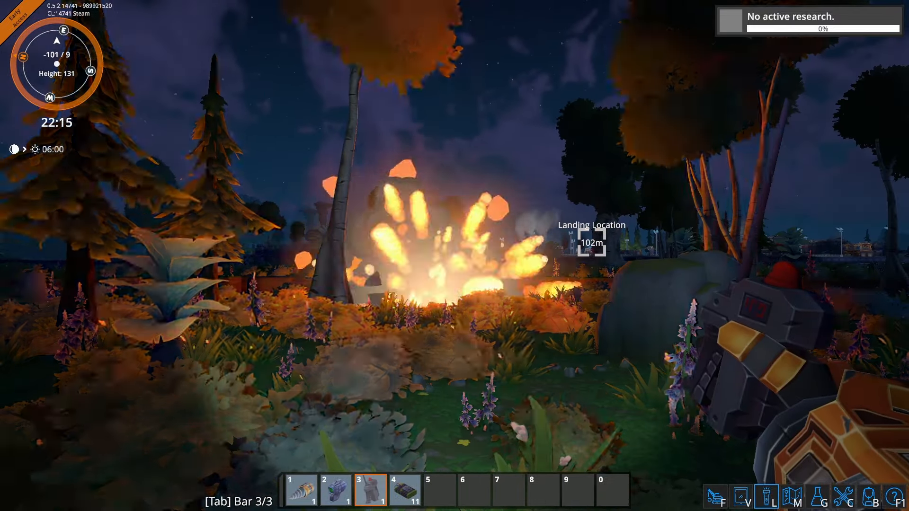
Step: Detonate a mining charge out in the night-time forest near the mineral rock
key(4)
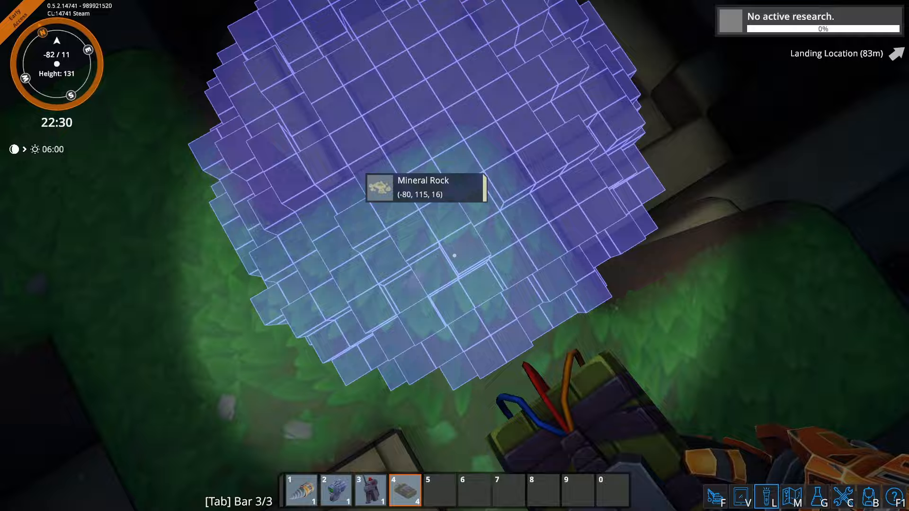
Step: Place a charge on the mineral rock and detonate it with the detonator to blast the pit
click(453, 256)
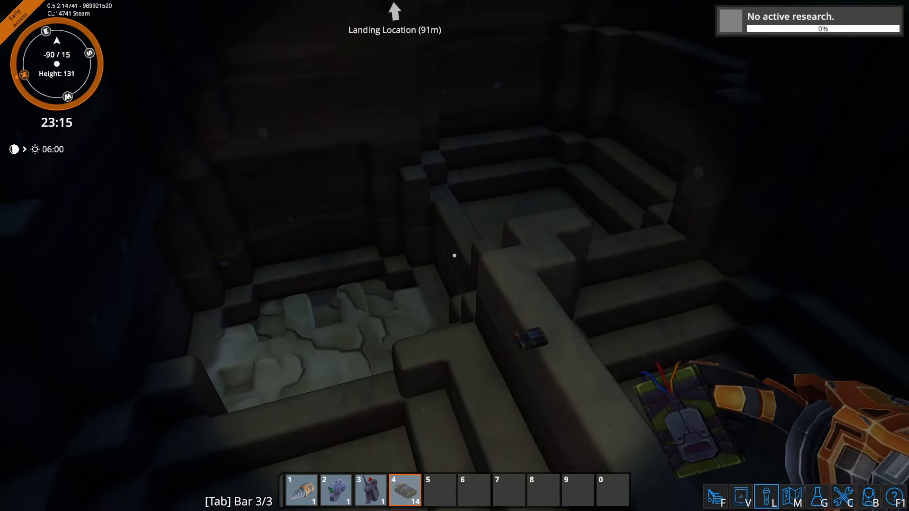
key(3)
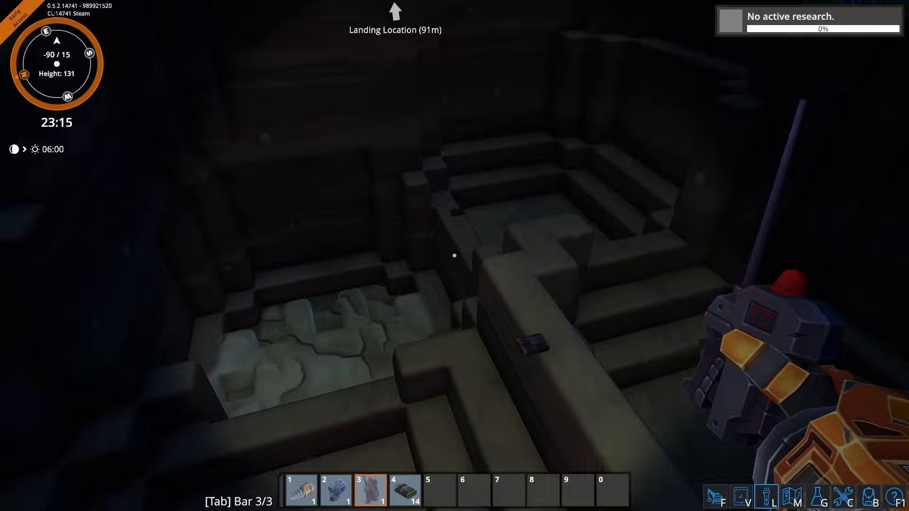
key(4)
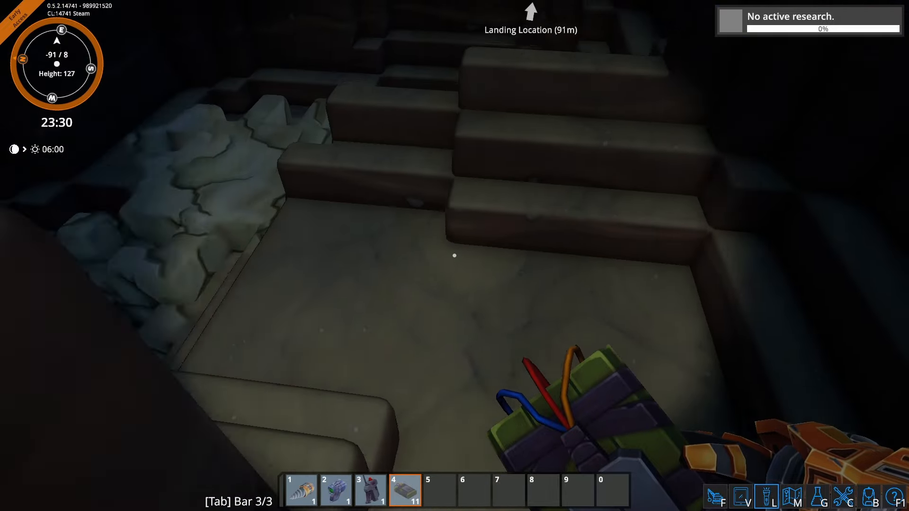
mouse_move(454, 256)
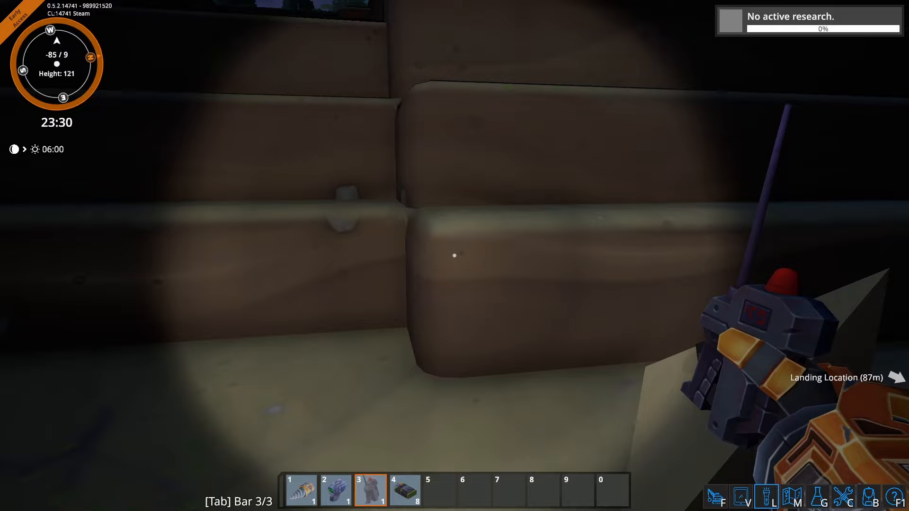
mouse_move(454, 256)
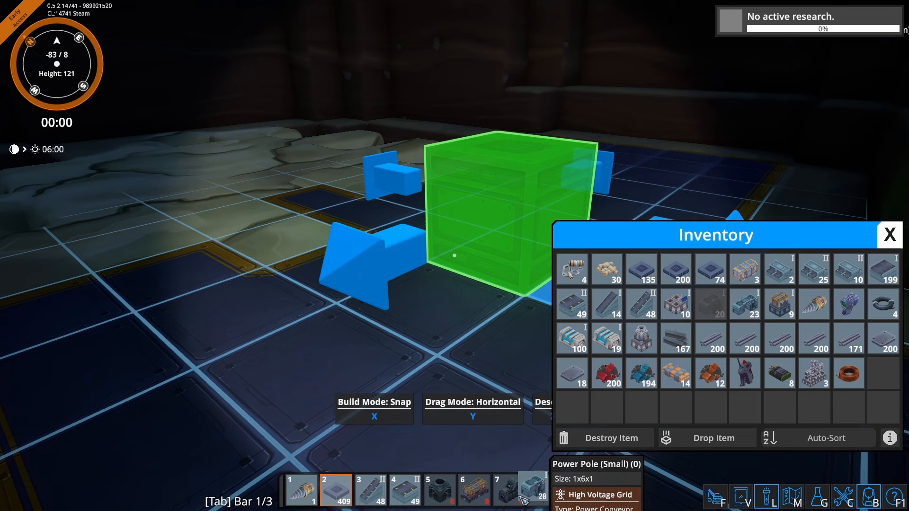
Step: Browse the Structures category of the crafting menu beside the inventory
click(890, 235)
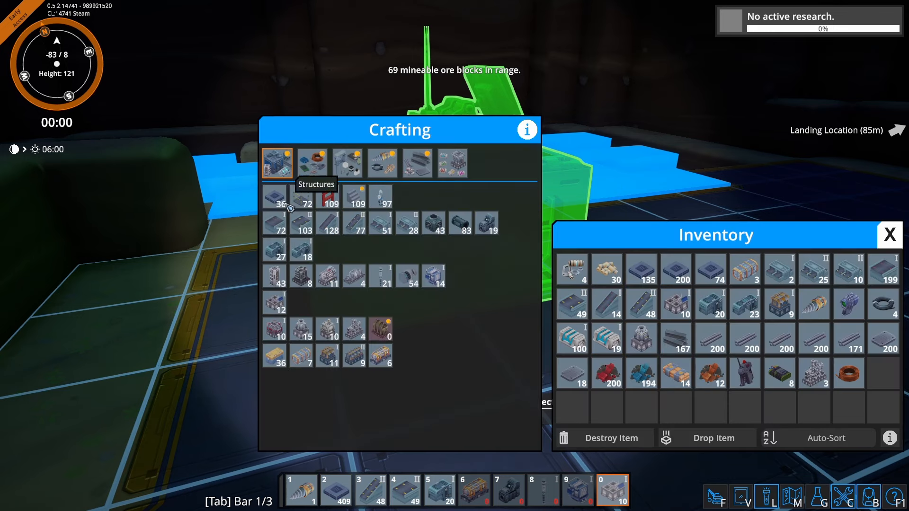
mouse_move(354, 333)
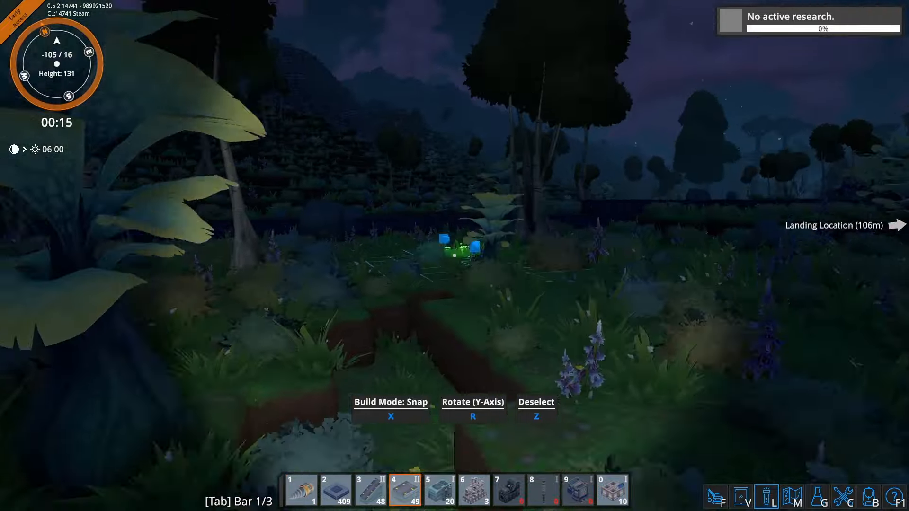
Step: Place a building from the hotbar back on the surface
click(462, 490)
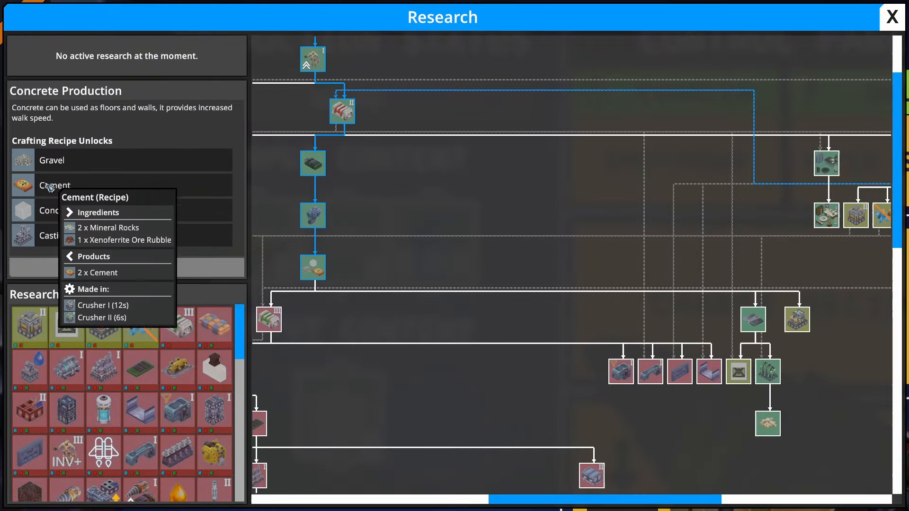
mouse_move(52, 161)
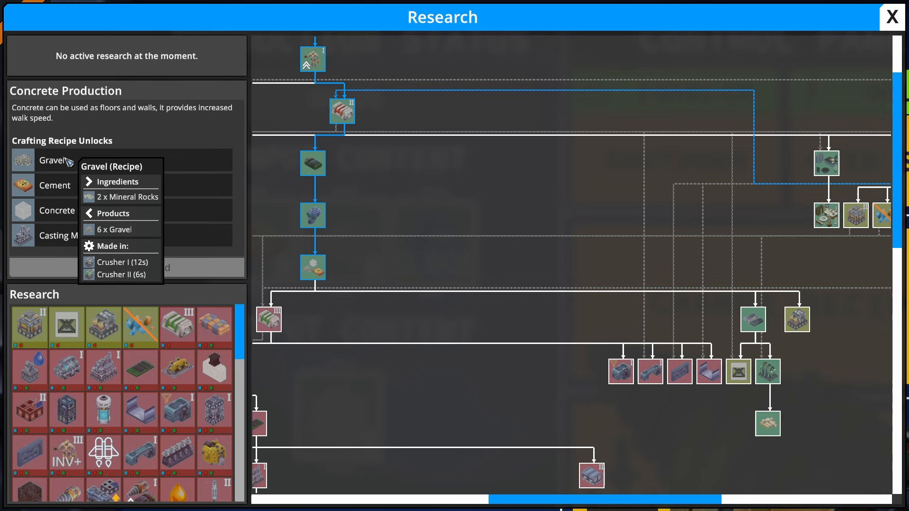
mouse_move(55, 185)
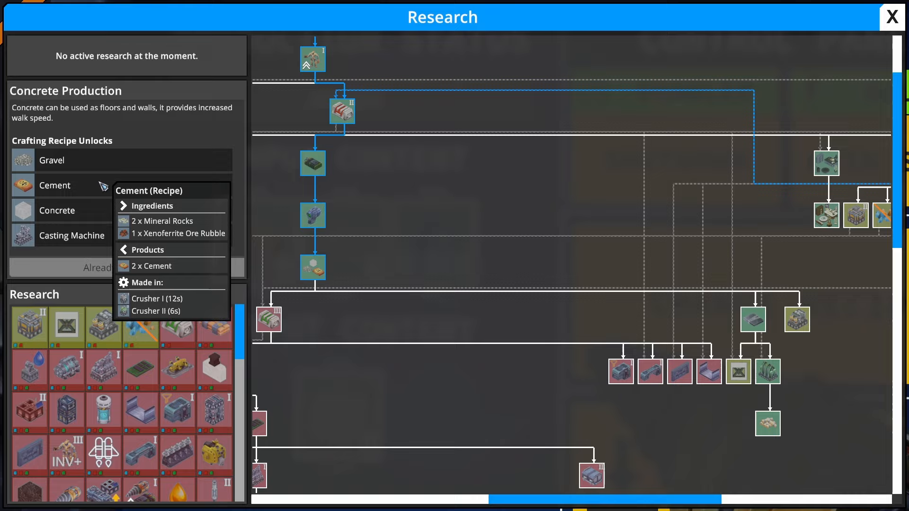
Step: Bring up the research tree on the Concrete Production entry and its recipe unlocks
click(891, 17)
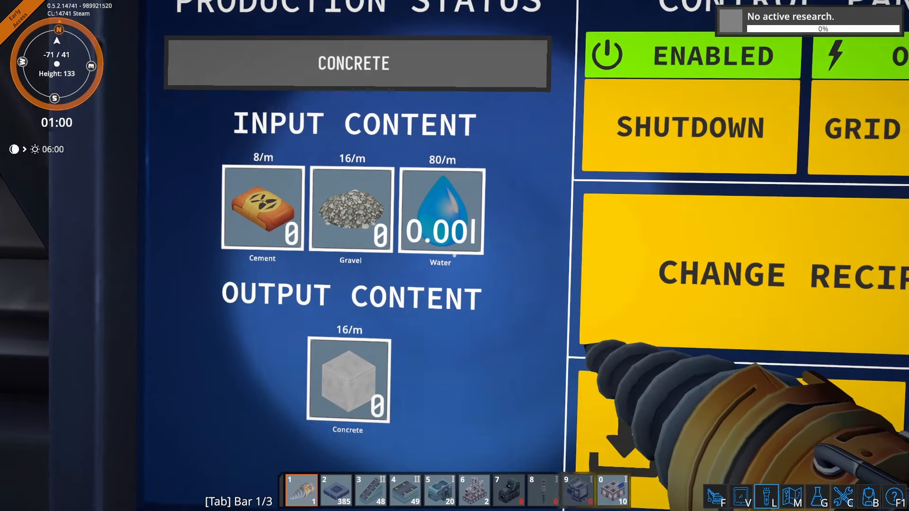
key(f)
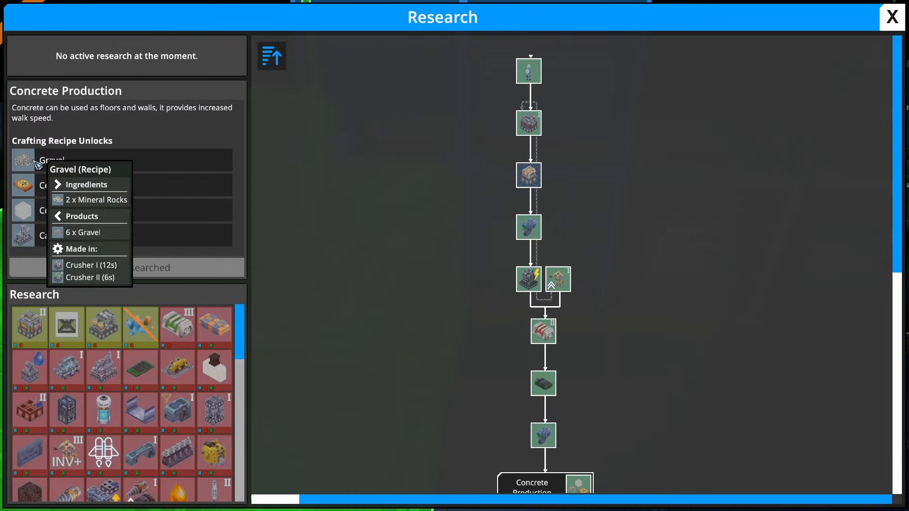
mouse_move(55, 211)
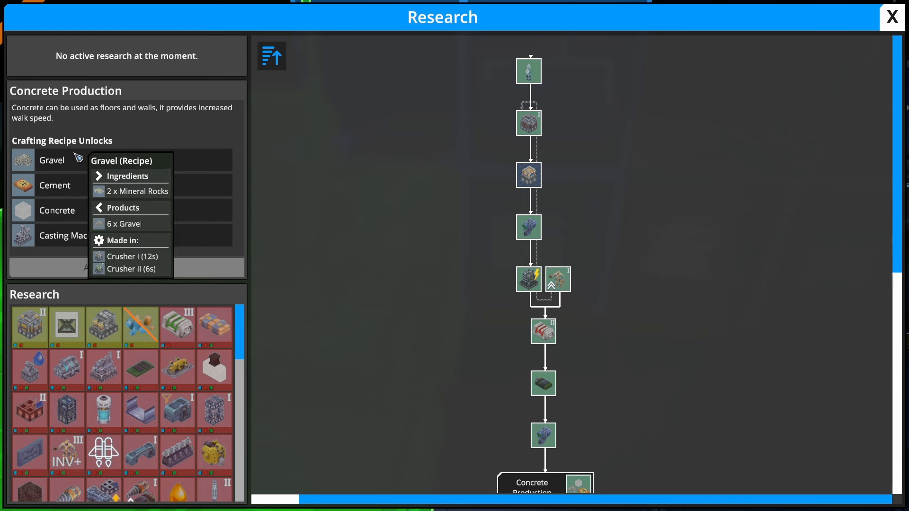
mouse_move(55, 185)
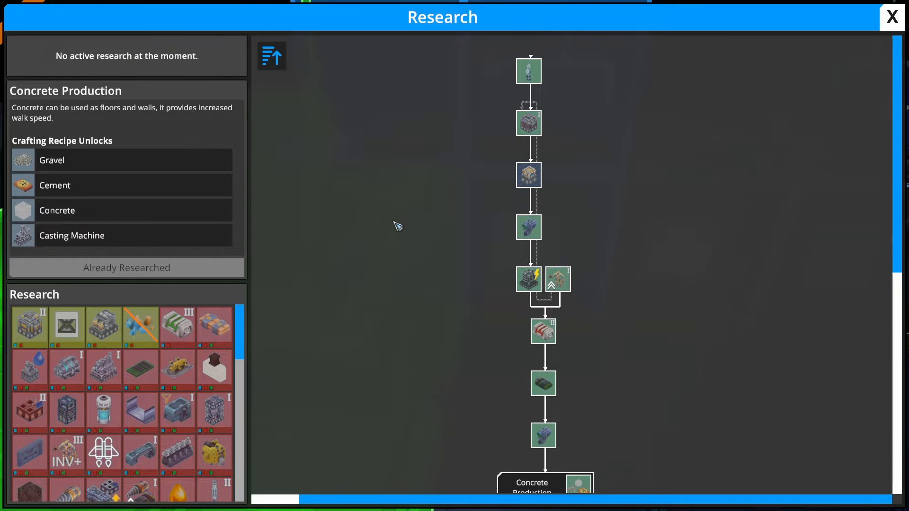
Step: Close the research overview and dismantle the row of Drone Miner I machines
click(892, 17)
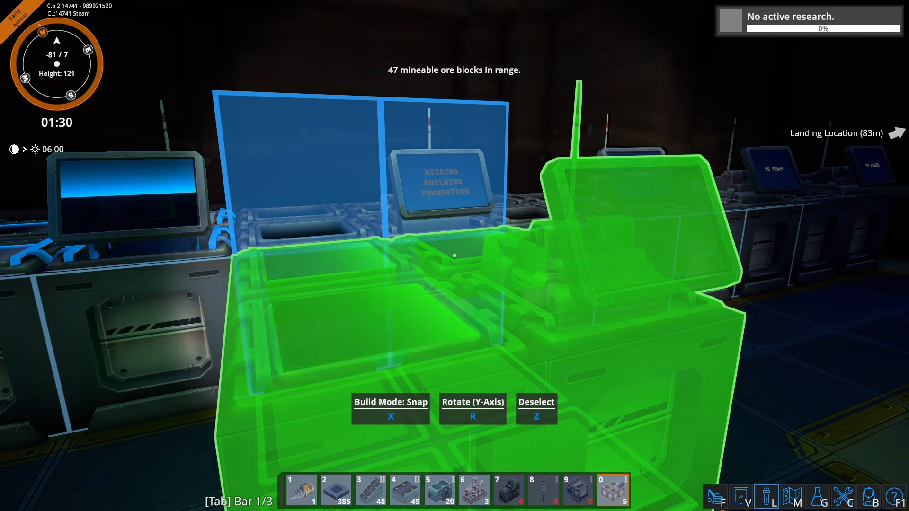
mouse_move(455, 255)
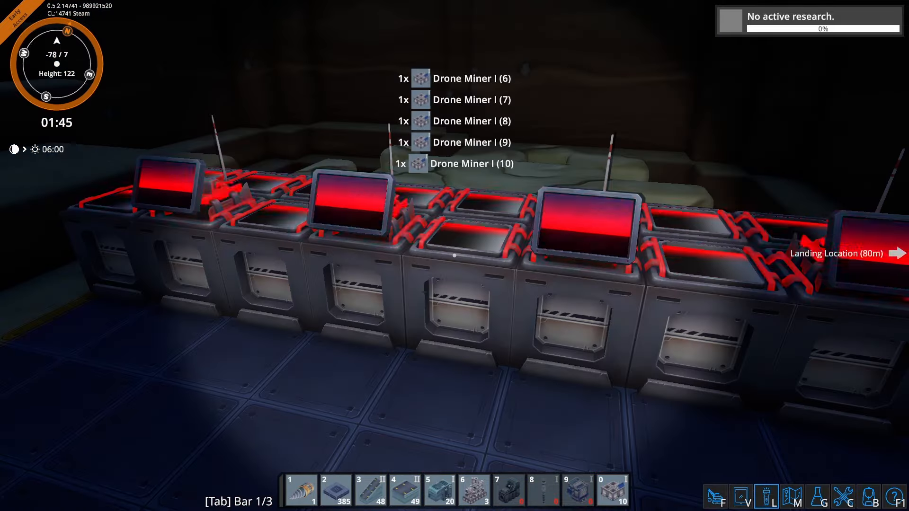
click(474, 490)
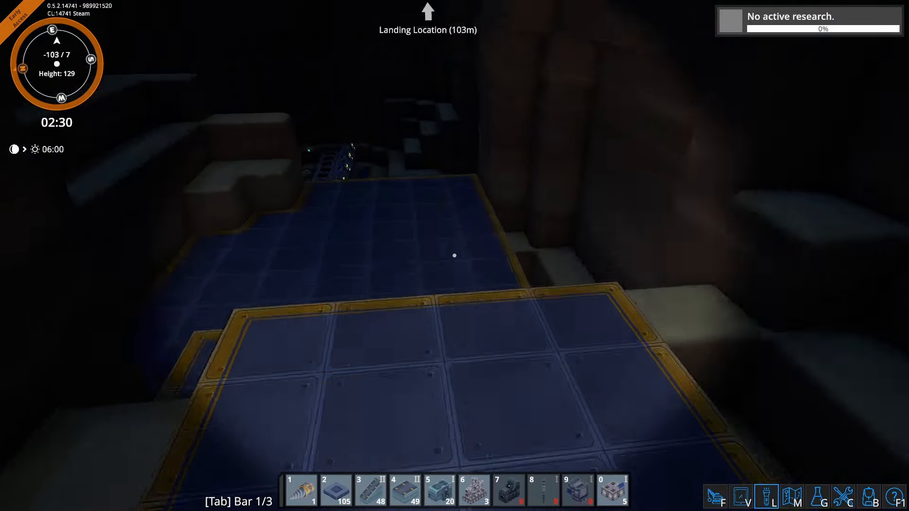
Step: Place a foundation tile, demolish the blocking block, and return to building mode
click(371, 489)
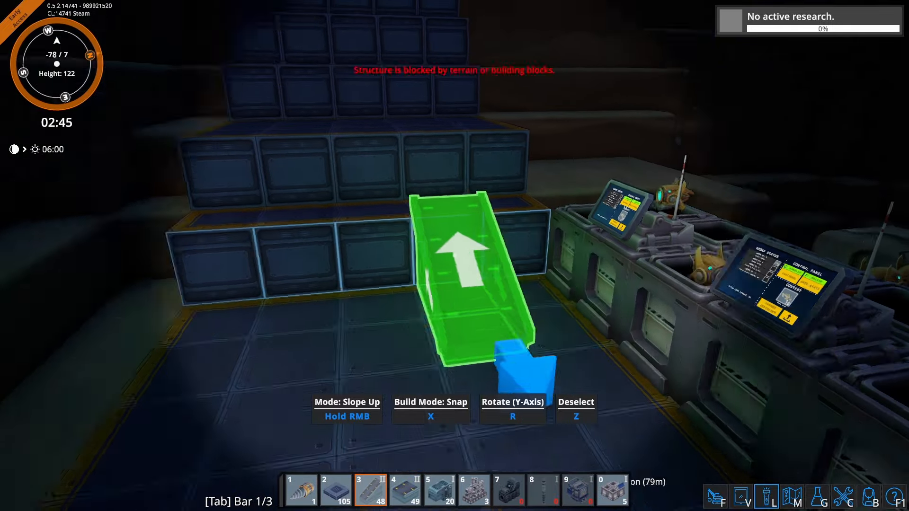
key(f)
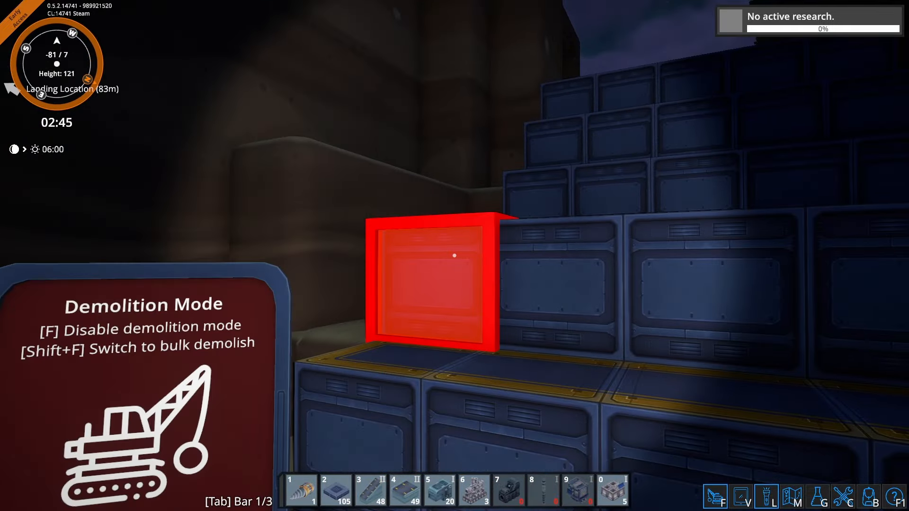
key(shift+f)
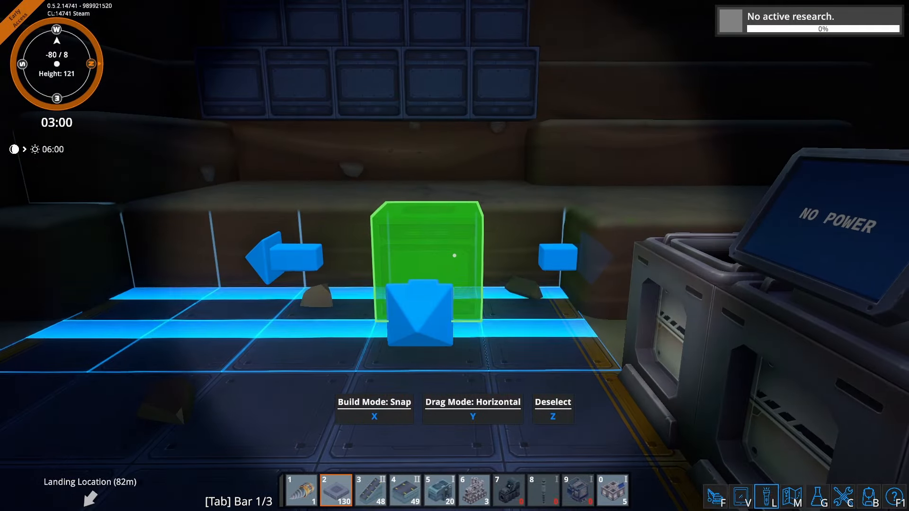
click(371, 490)
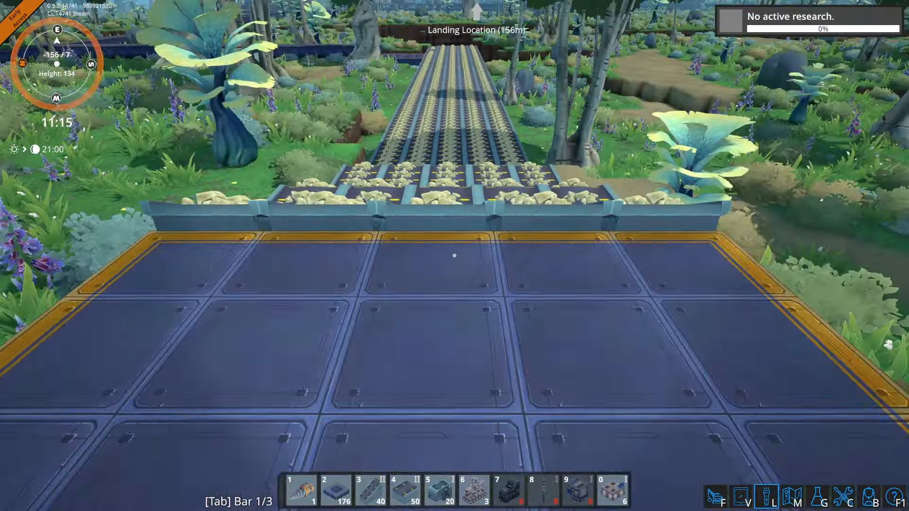
mouse_move(455, 256)
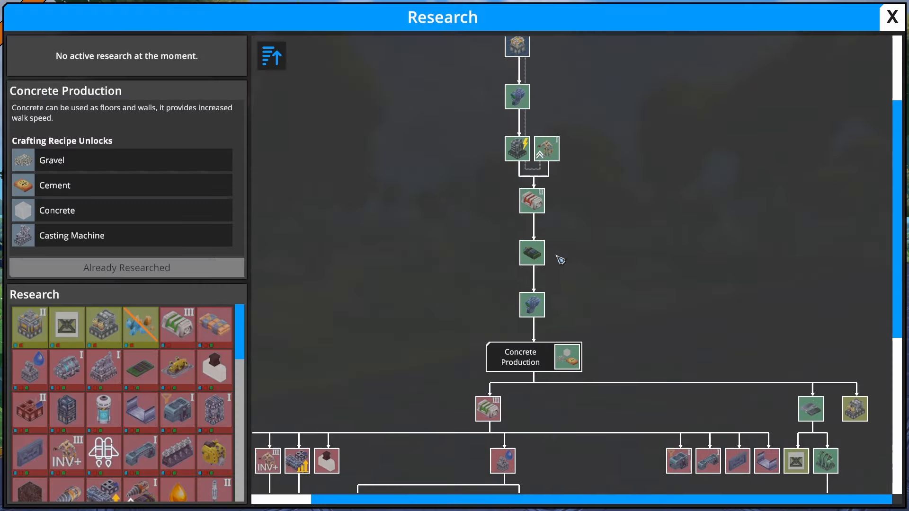
mouse_move(23, 160)
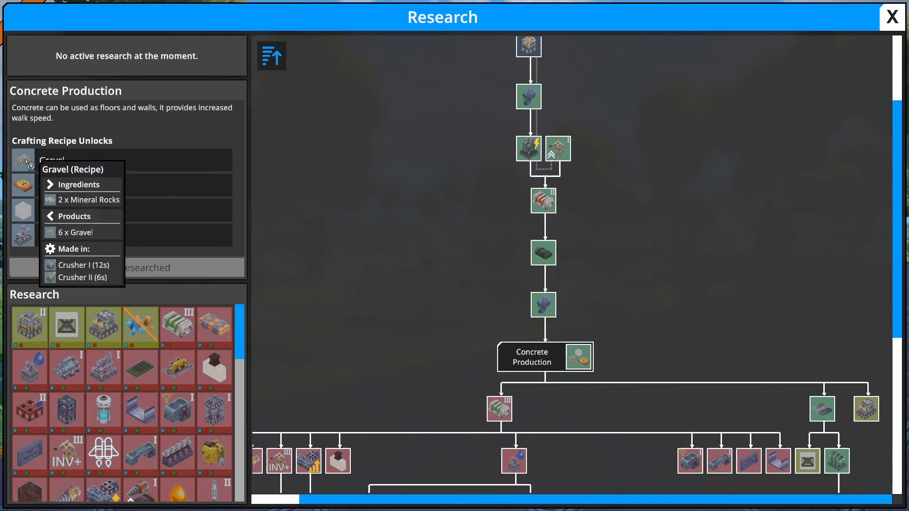
mouse_move(22, 184)
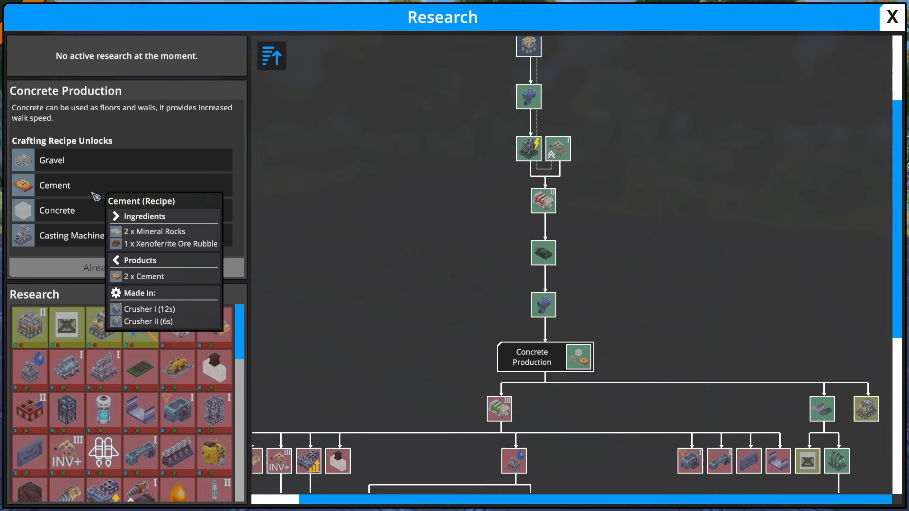
mouse_move(57, 210)
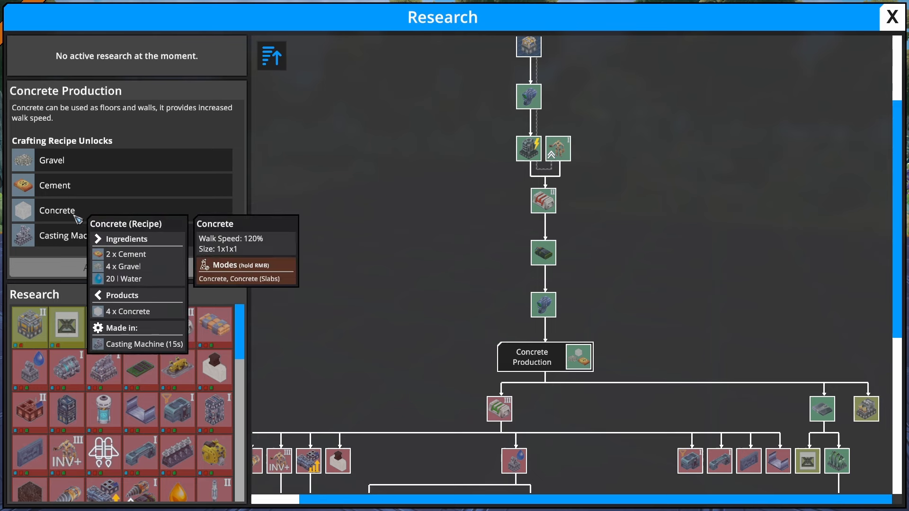
mouse_move(370, 257)
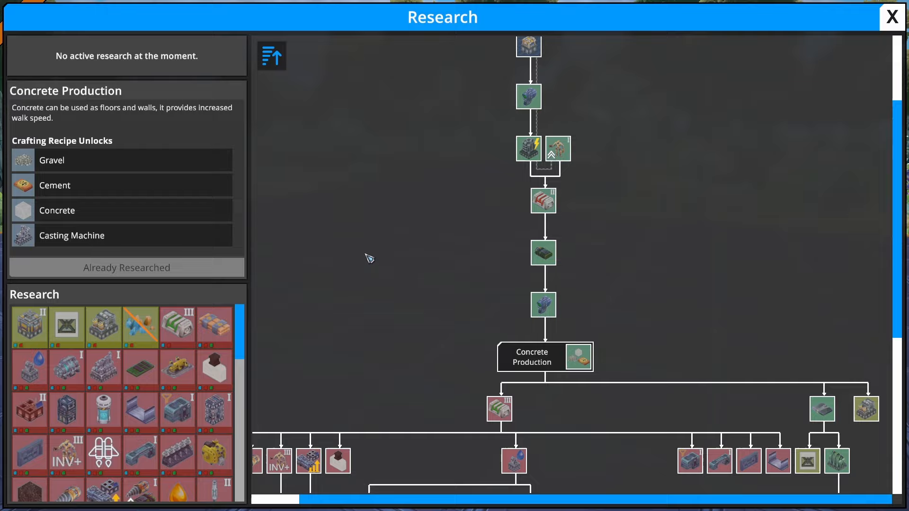
click(892, 17)
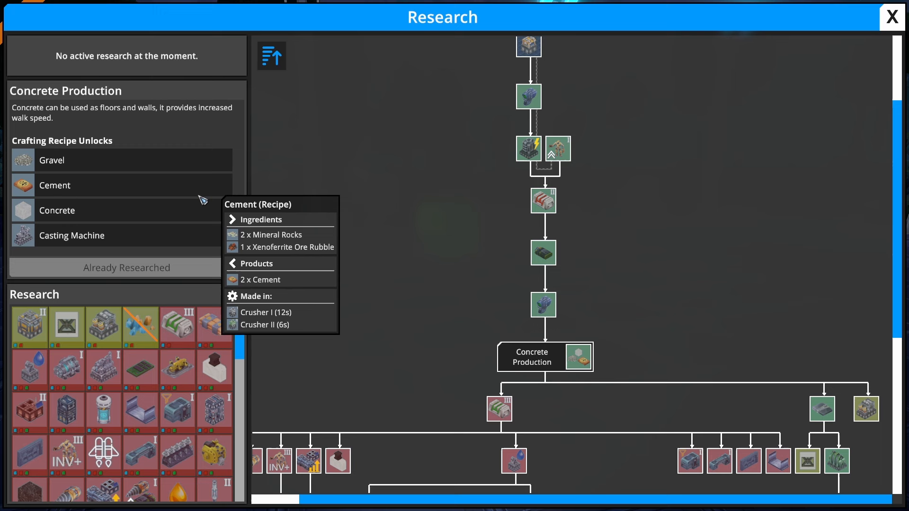
mouse_move(52, 160)
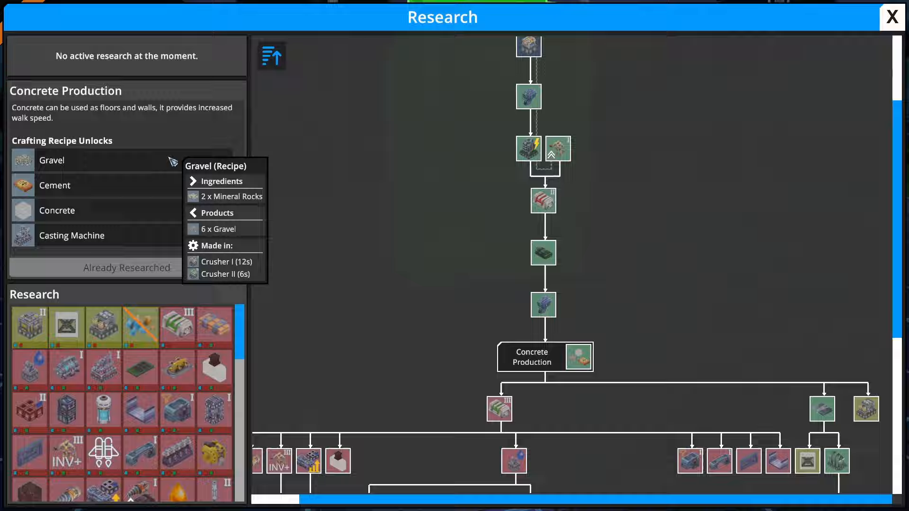
click(892, 17)
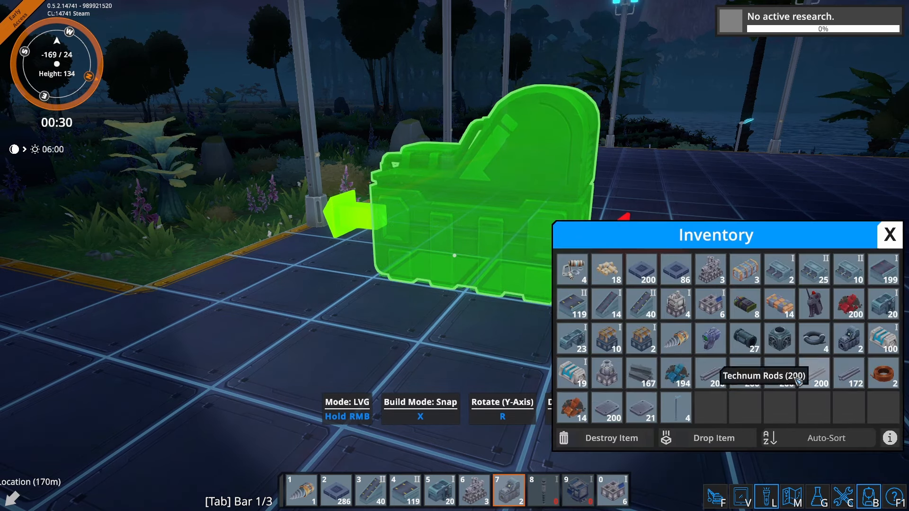
mouse_move(573, 339)
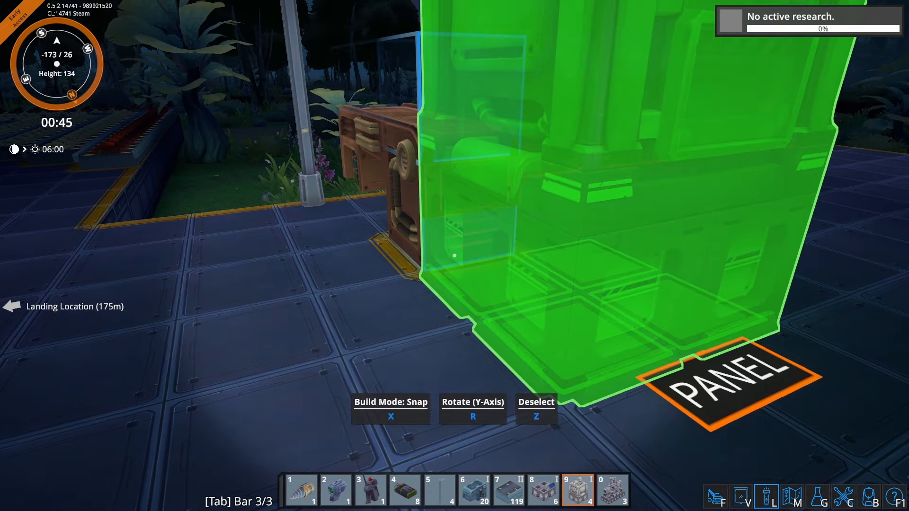
Step: Place the tall machine onto the outdoor foundation grid
key(f)
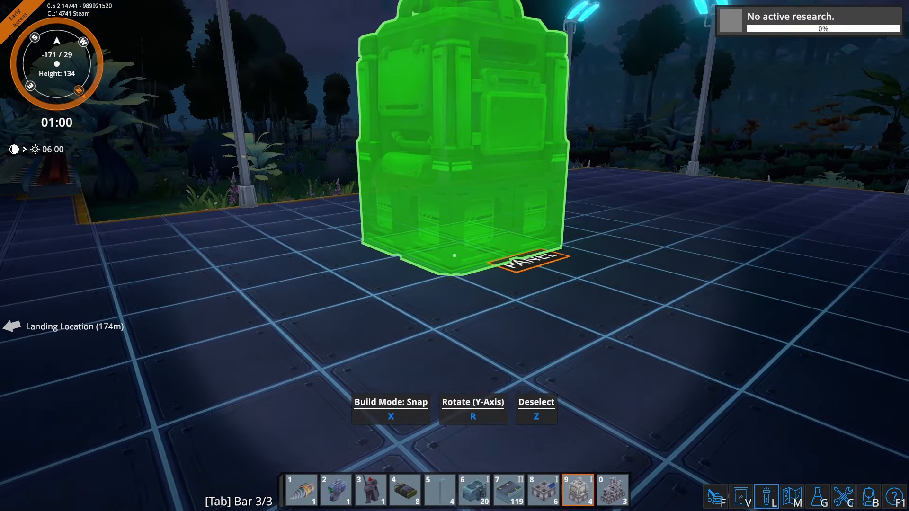
click(462, 491)
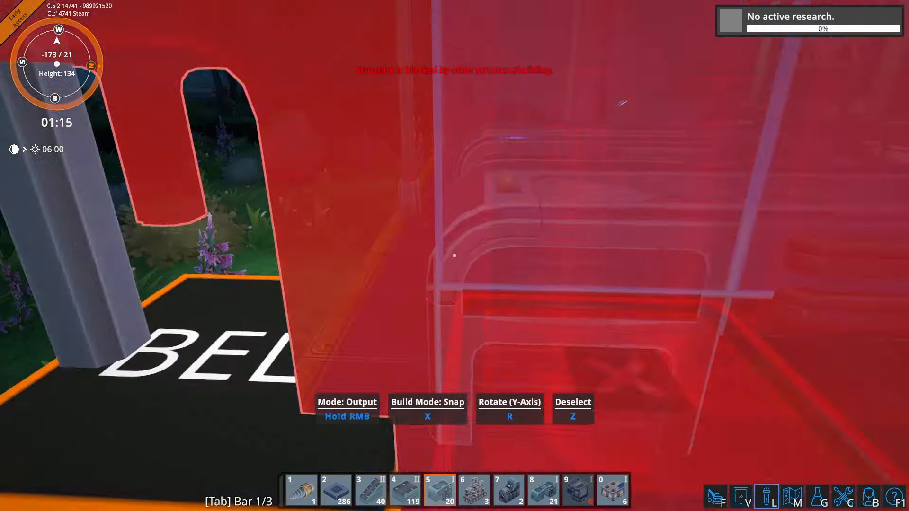
Step: Toggle the research tree to review Concrete Production's Cement recipe from Mineral Rocks and Xenoferrite rubble
key(f)
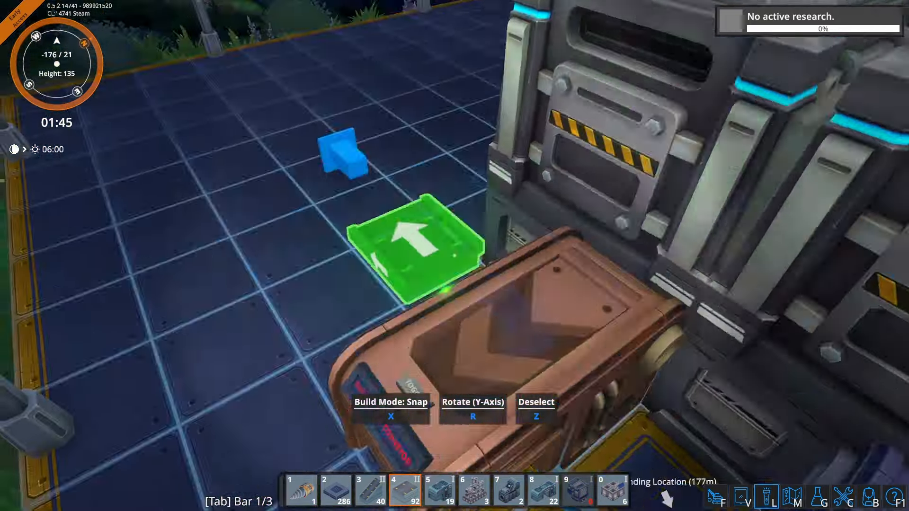
key(f)
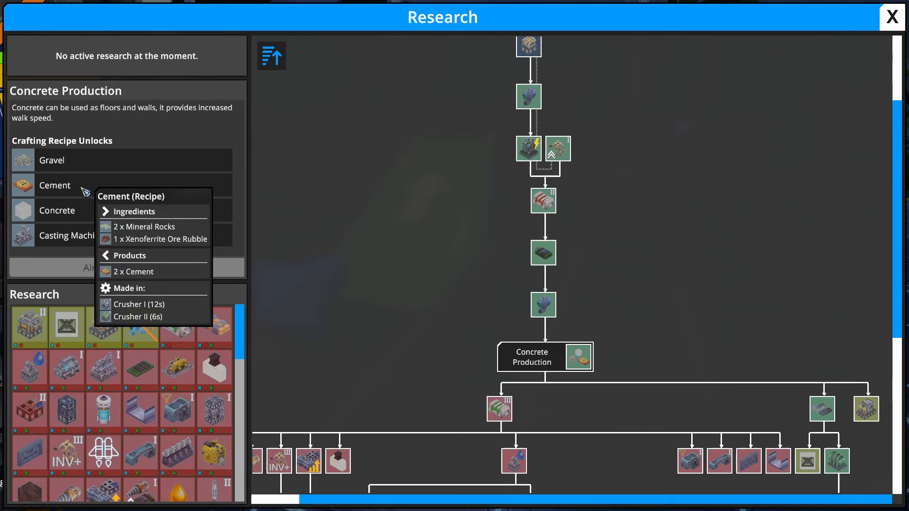
Step: Close the research tree before laying the nine-piece conveyor line
click(892, 17)
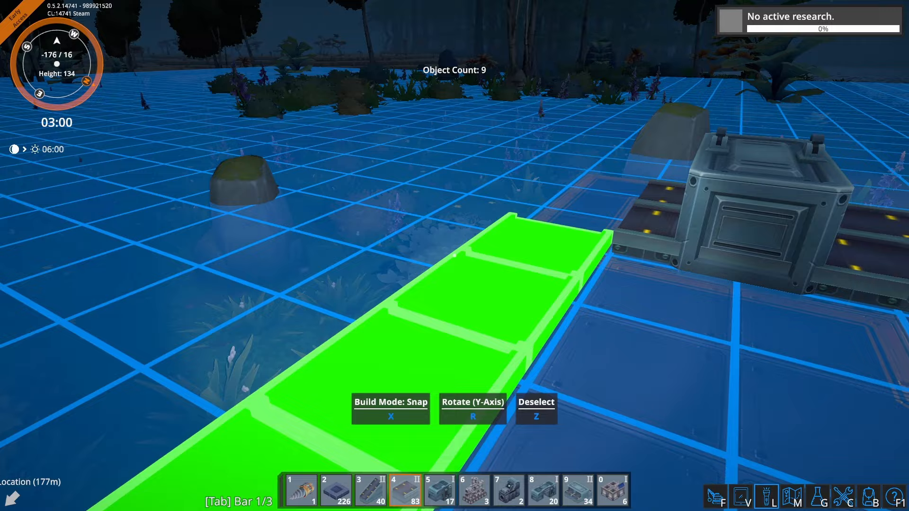
Step: Place a conveyor piece before the intakes, then enter Demolition Mode
key(f)
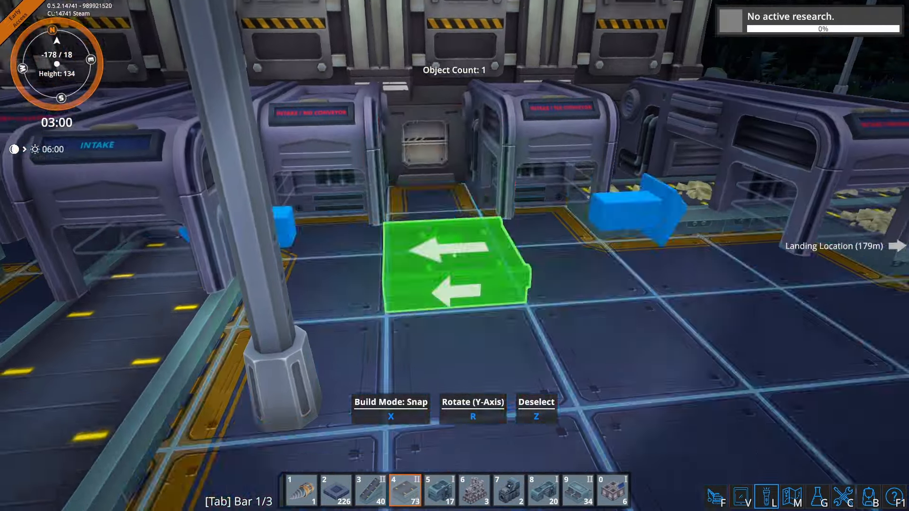
key(f)
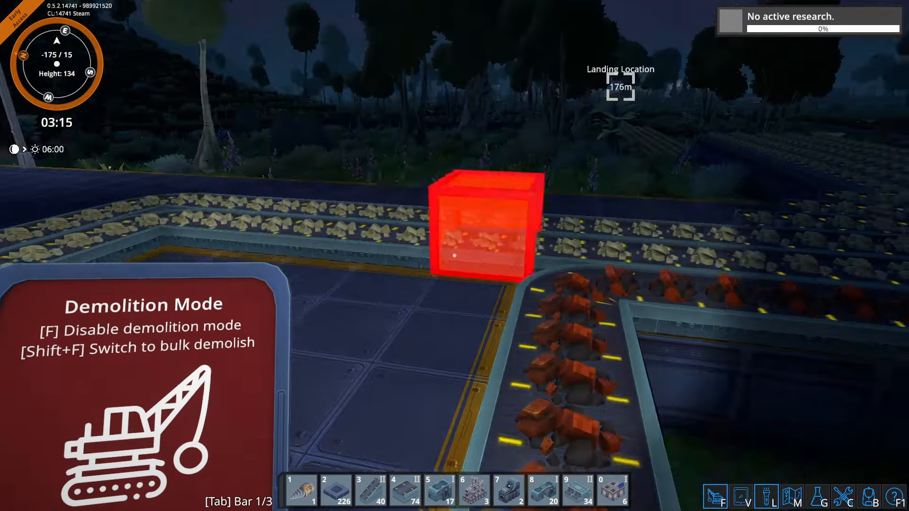
Step: Bulk-demolish a 1x3 stretch of the rock-carrying conveyor near the intakes
key(shift+f)
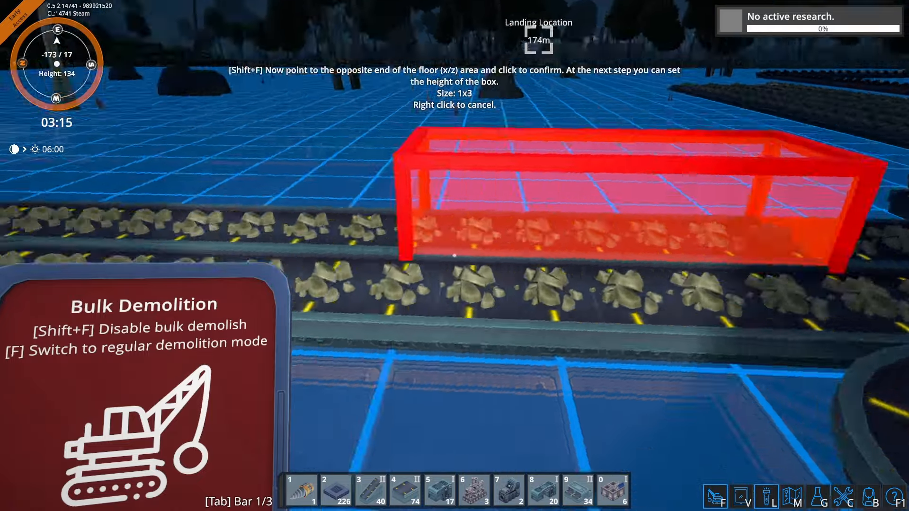
click(454, 255)
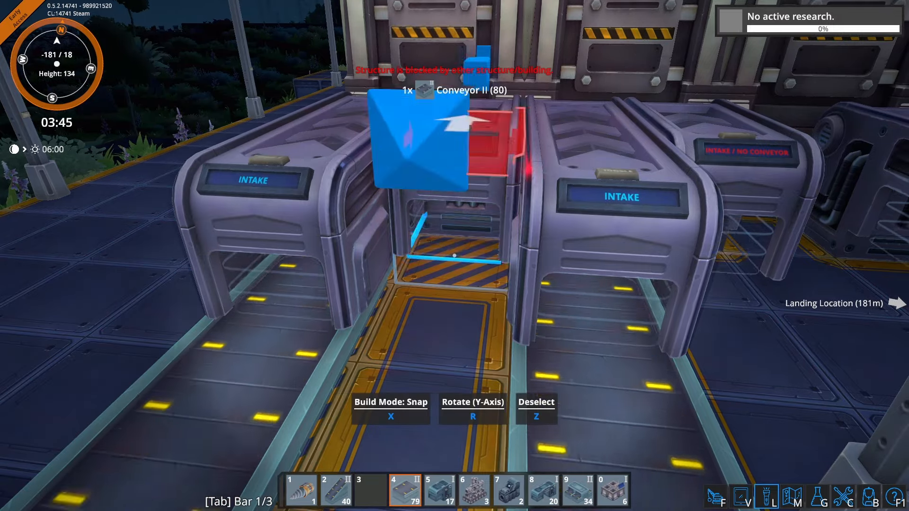
Step: Lay several more conveyor segments beside the intake machines
click(335, 490)
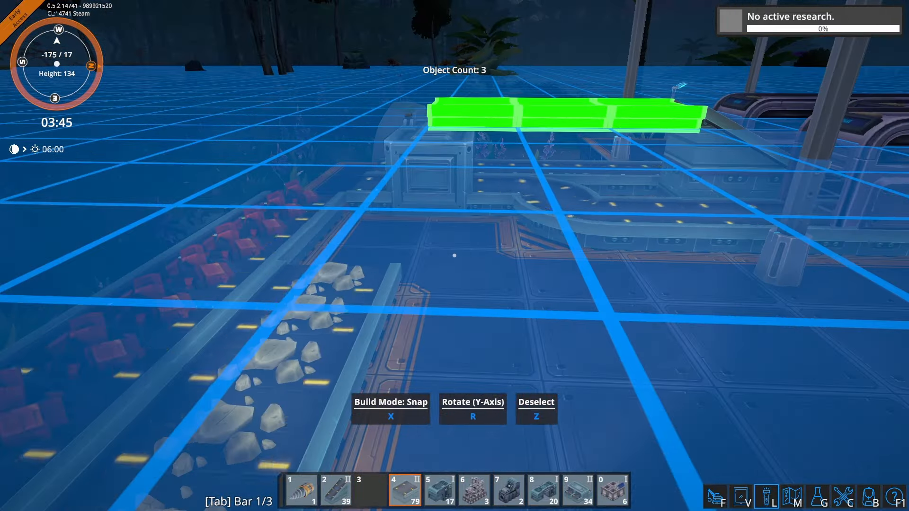
key(f)
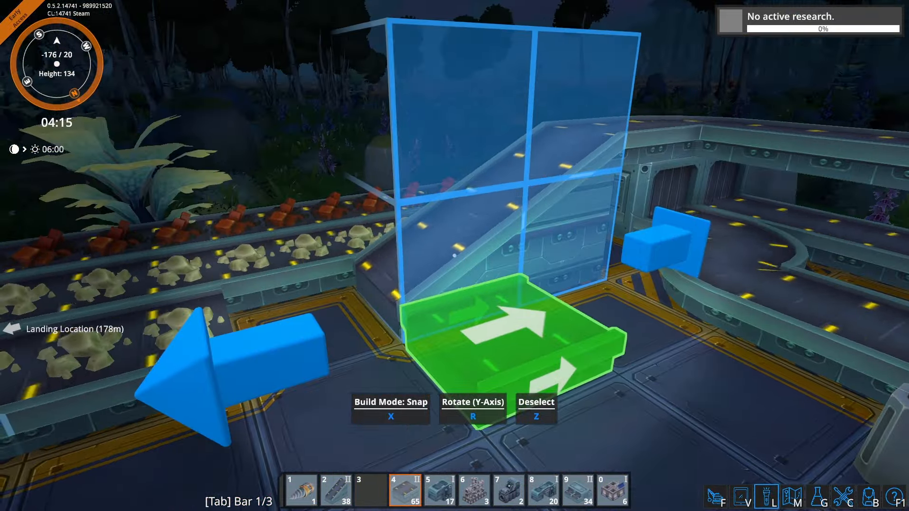
Step: Remove the mineral-rock conveyors, rebuild belts into the intakes, and reach Crusher I's Configure window
key(shift+f)
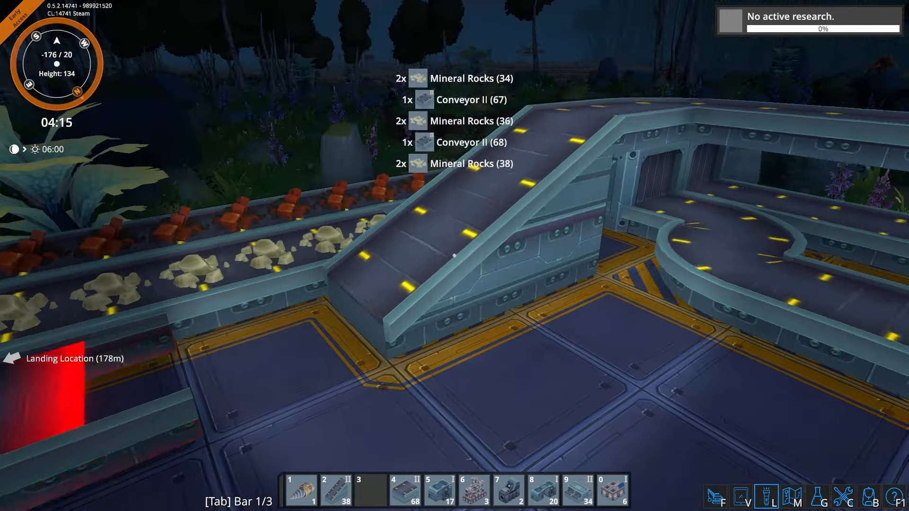
key(f)
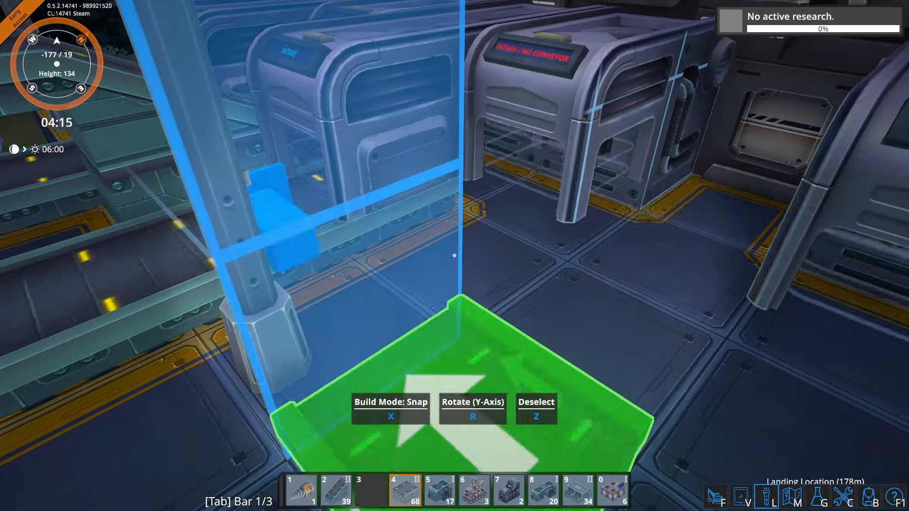
key(f)
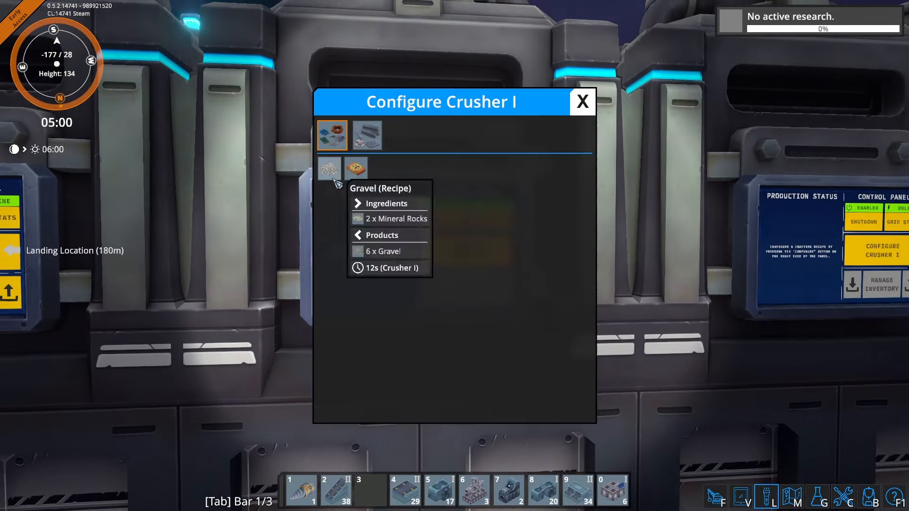
Step: Assign the Gravel recipe to Crusher I and return to the factory floor
click(582, 102)
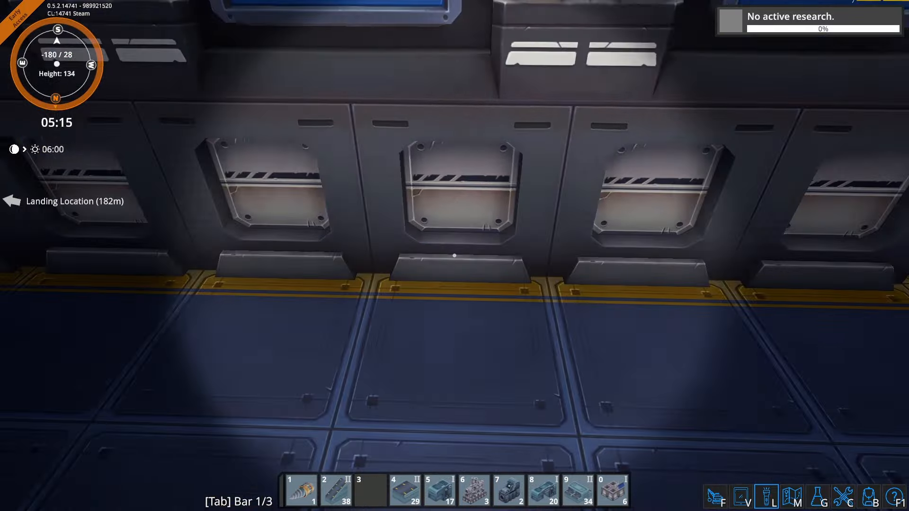
click(439, 491)
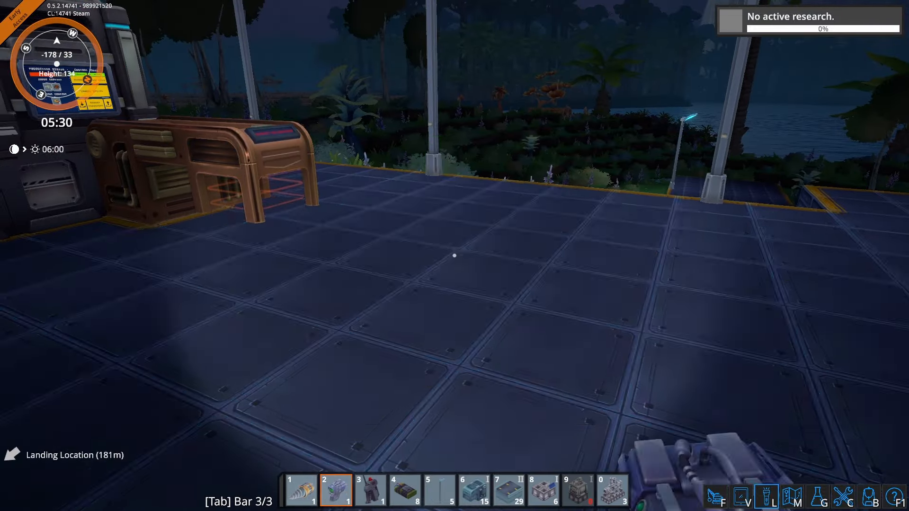
Step: Line up casting machines in a row, rotating them to align
click(612, 490)
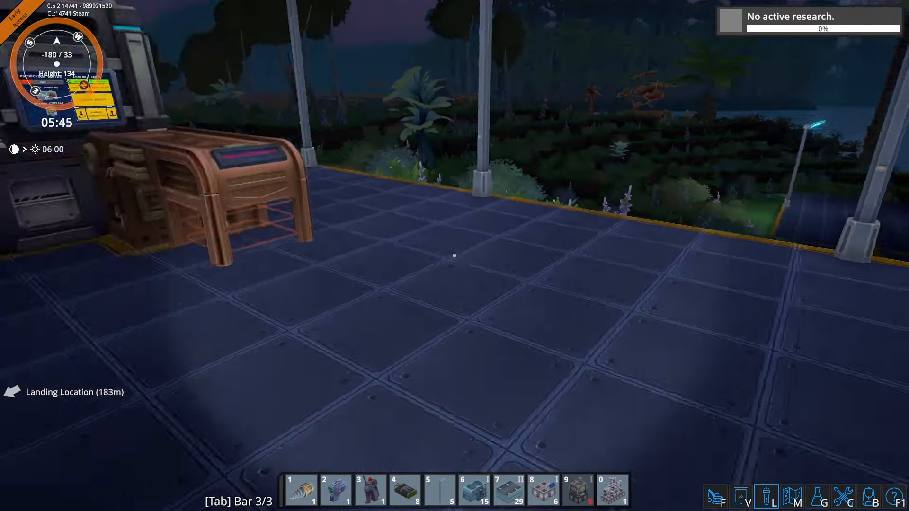
key(f)
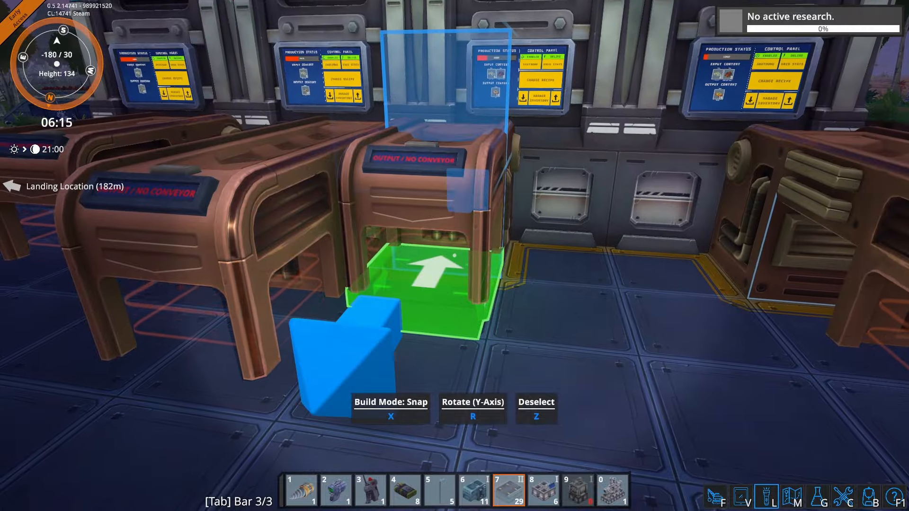
key(r)
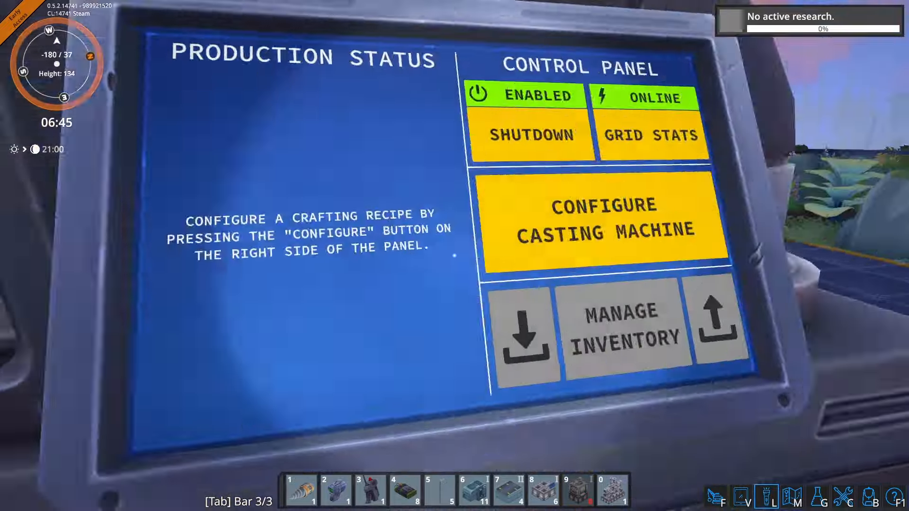
Step: Bring up a casting machine's control panel
click(603, 219)
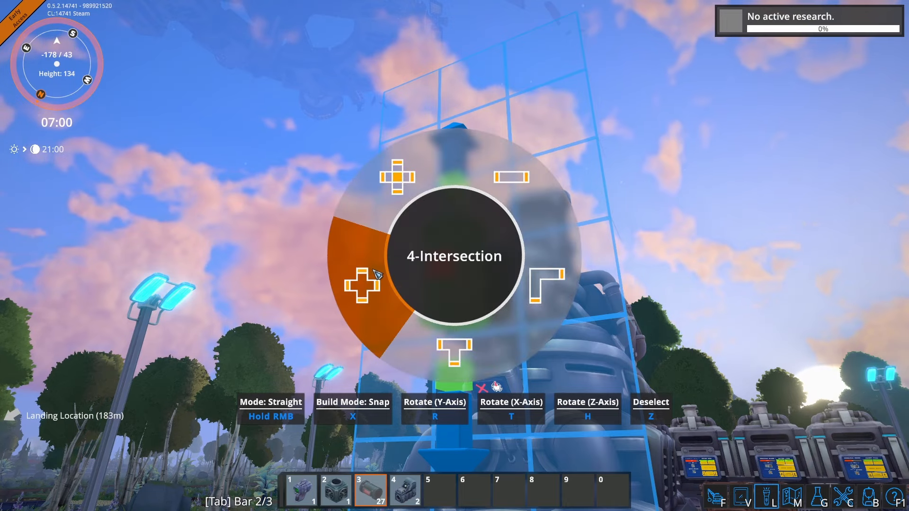
Step: Choose the 4-Intersection piece from the pipe shape wheel
click(362, 284)
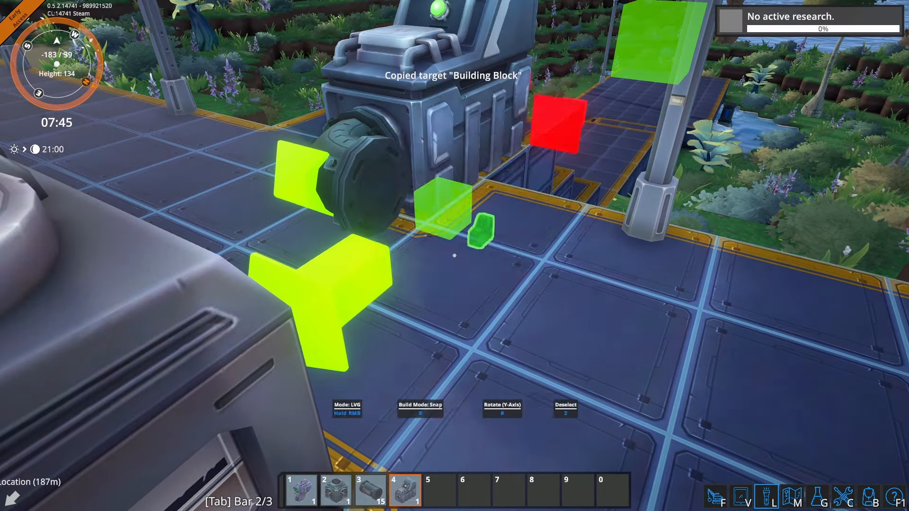
Step: Switch to hotbar 3, demolish the misplaced pipe elbow, and bring up Crafting with Inventory
key(3)
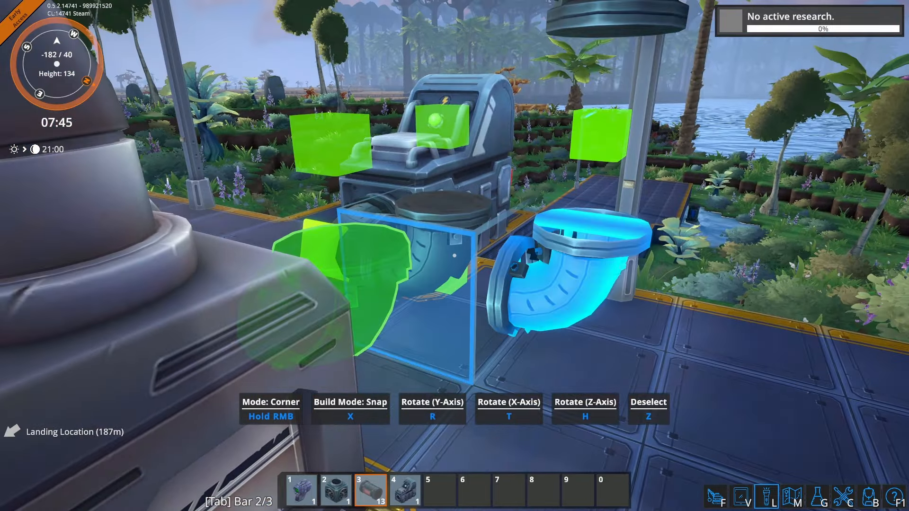
key(f)
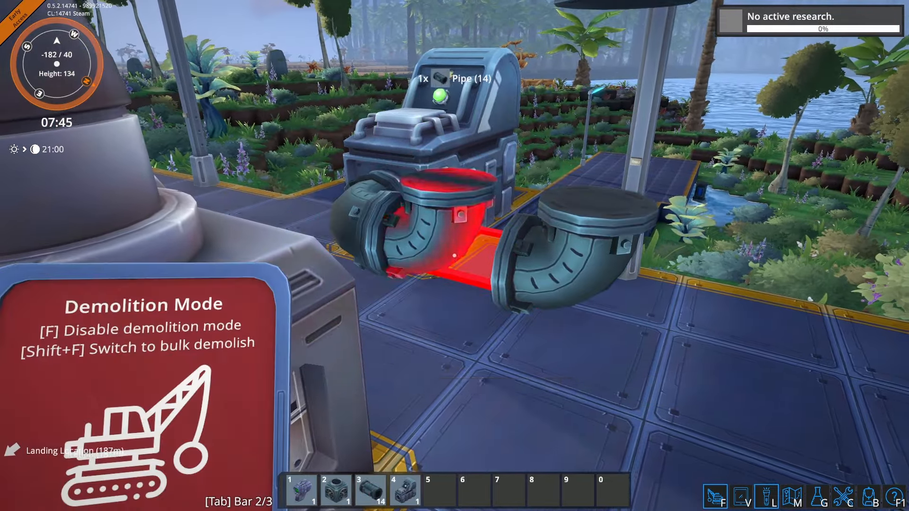
click(370, 490)
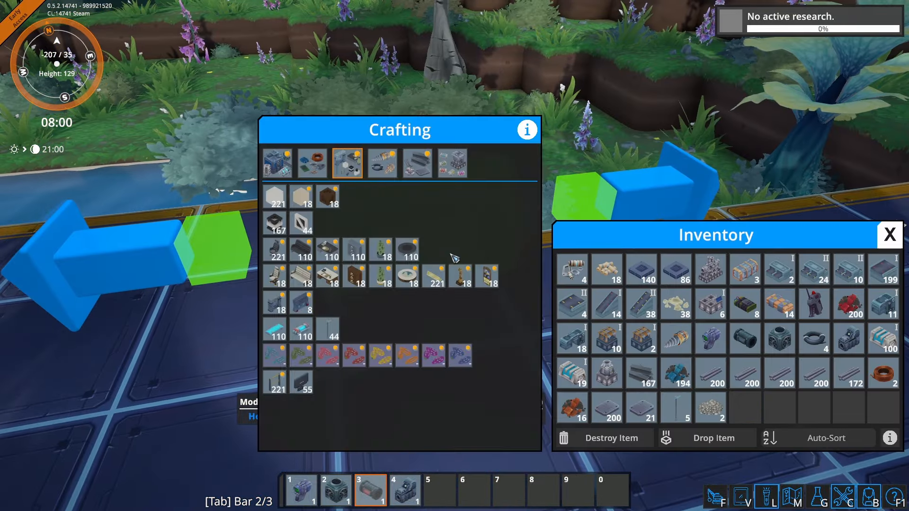
Step: Switch the Crafting window to its first category showing machine recipes
click(276, 163)
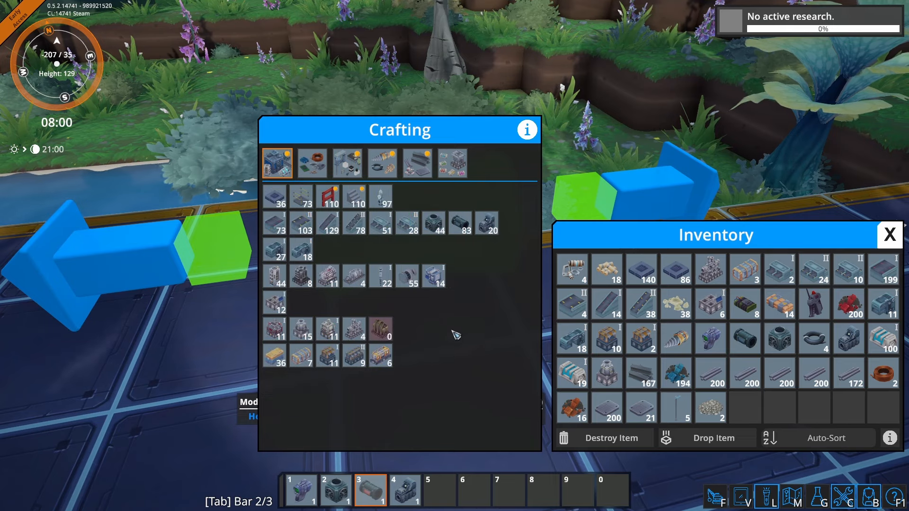
mouse_move(461, 224)
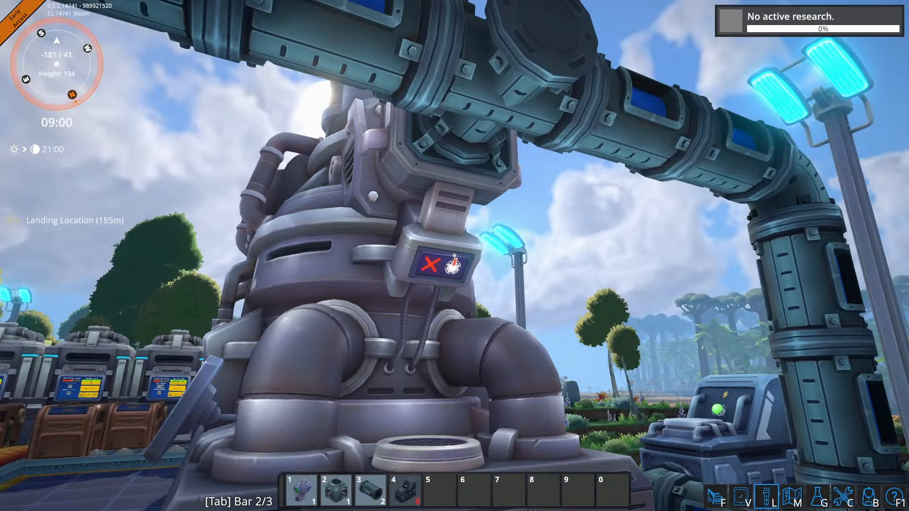
mouse_move(454, 256)
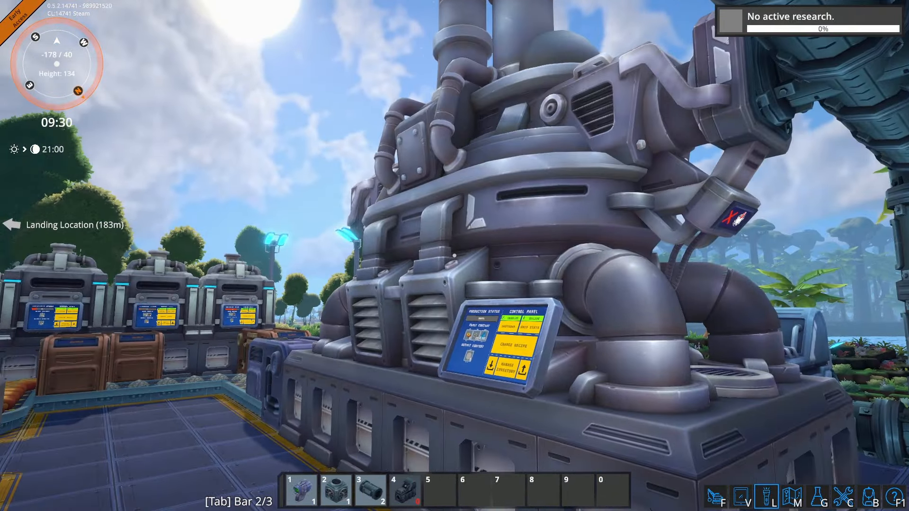
Step: Bring up the third quick-slot set, then dismiss the game menu after opening it
key(f)
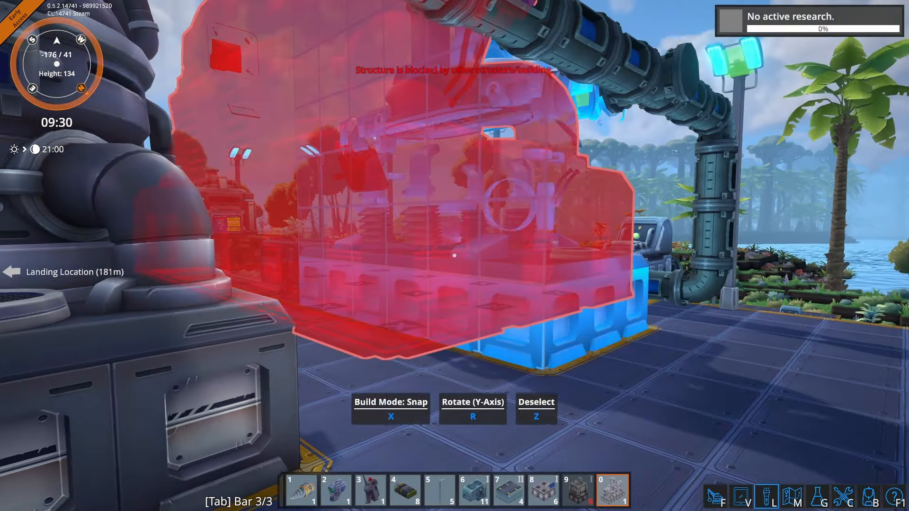
key(Escape)
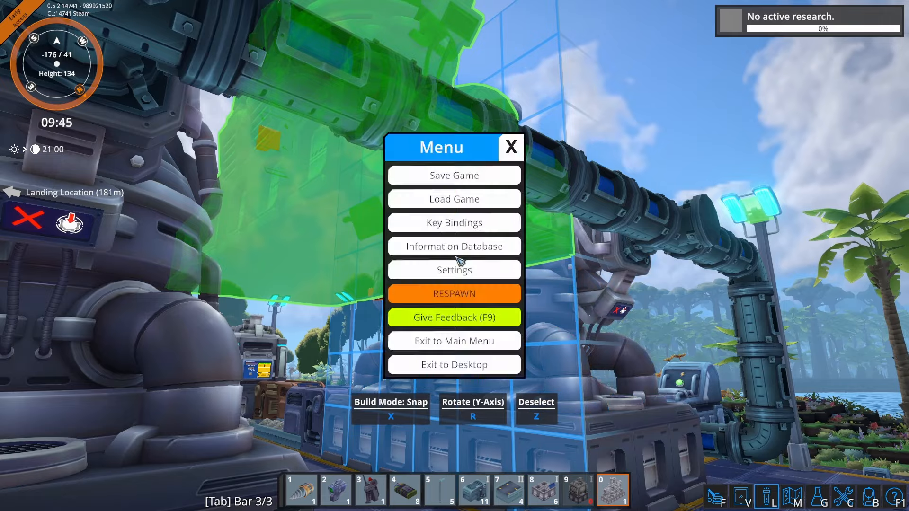
click(510, 148)
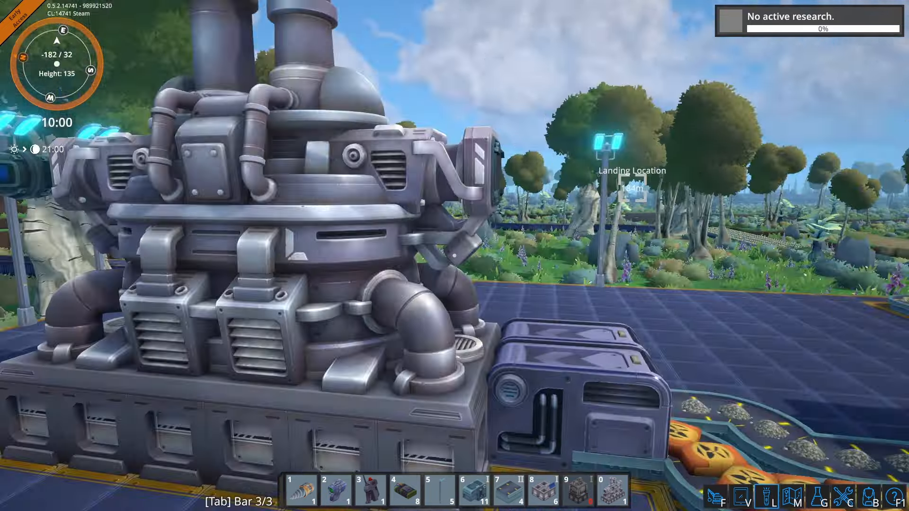
key(f)
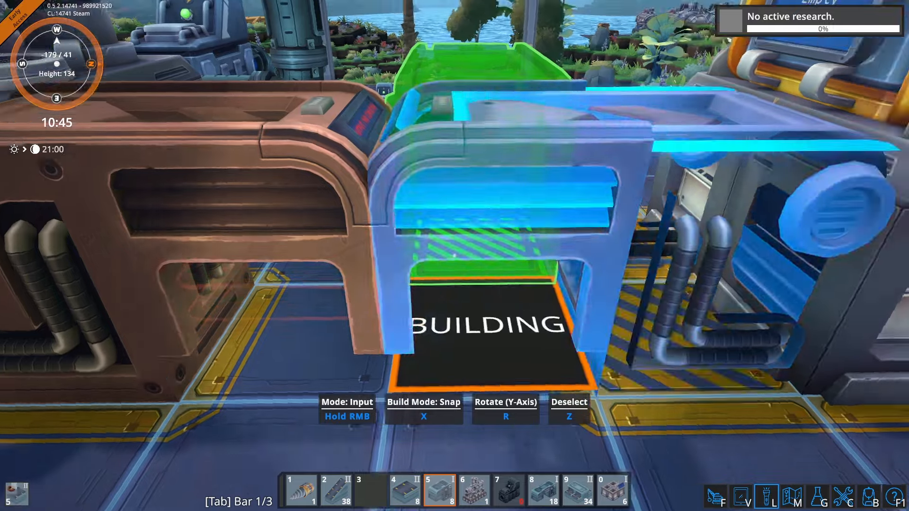
Step: Rotate and place the output loader by the belt, then switch to demolition mode
key(f)
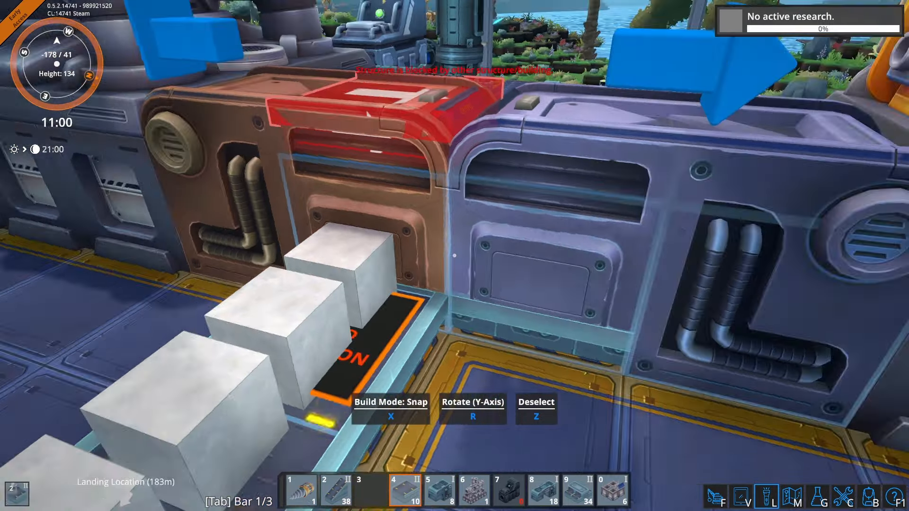
key(f)
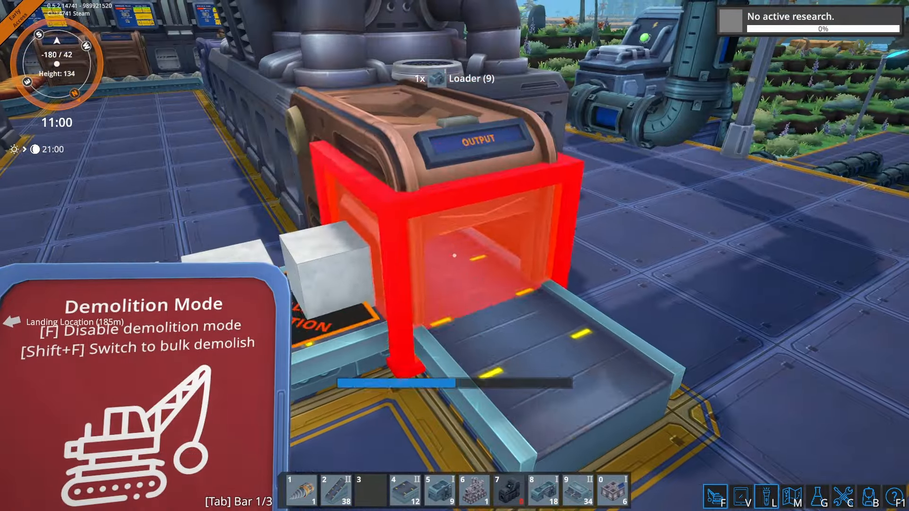
Step: Remove the misplaced output loader and place a new one rotated toward the belt
click(405, 489)
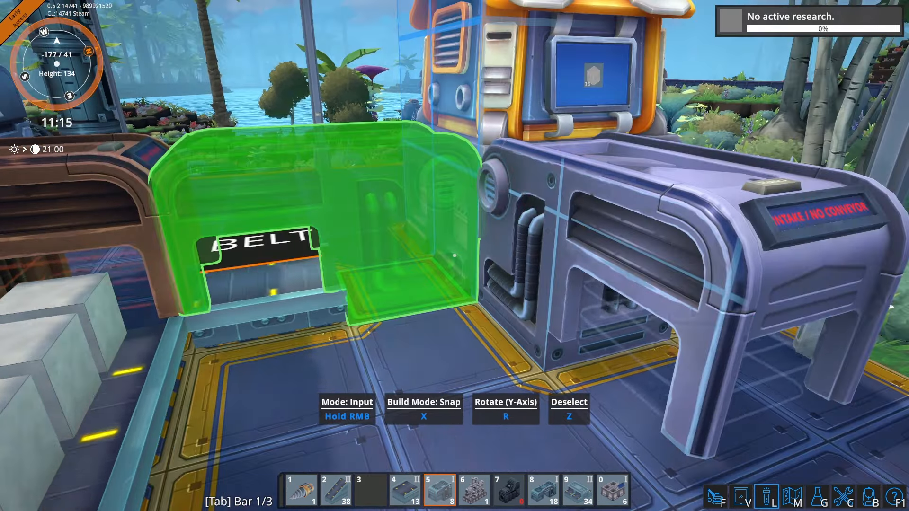
key(f)
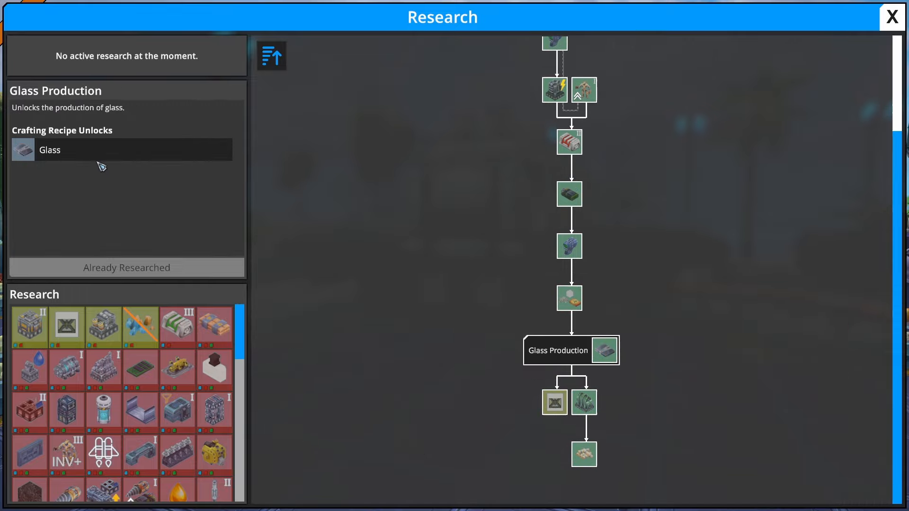
mouse_move(50, 149)
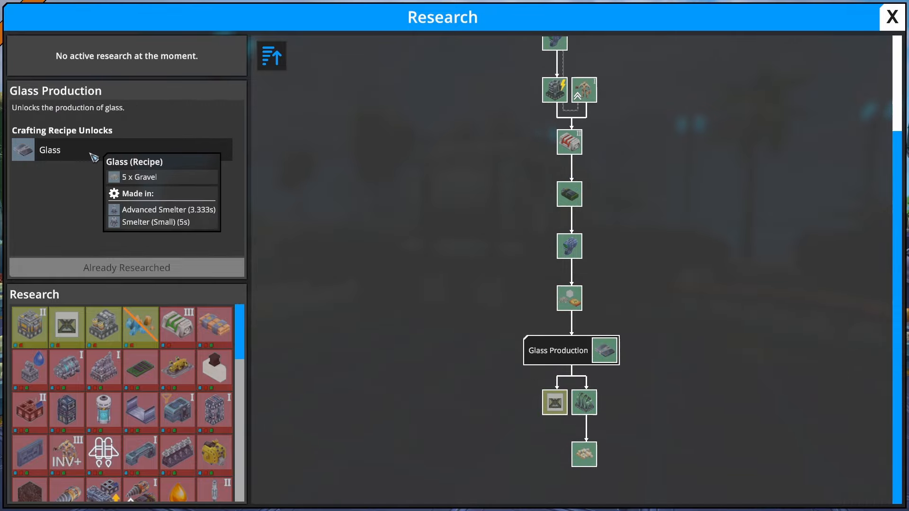
Step: Check the Glass recipe under Glass Production: five Gravel in a Smelter
click(891, 17)
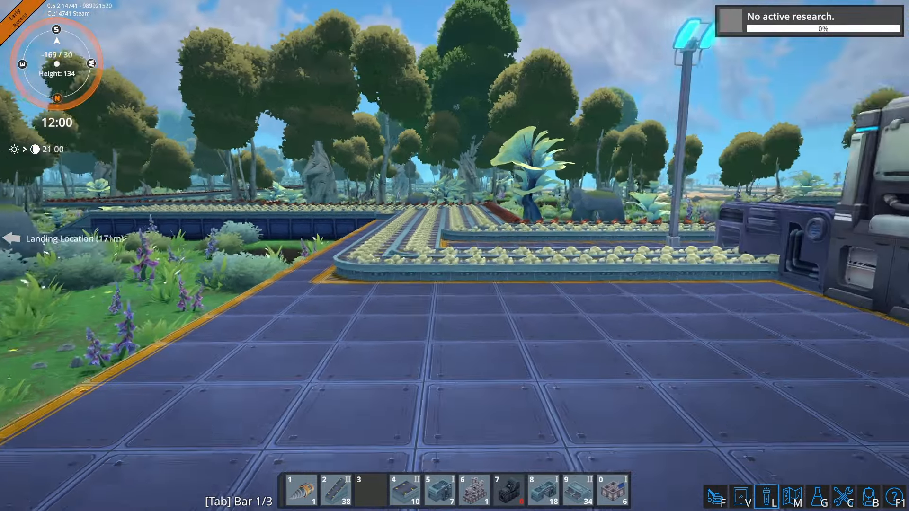
mouse_move(455, 256)
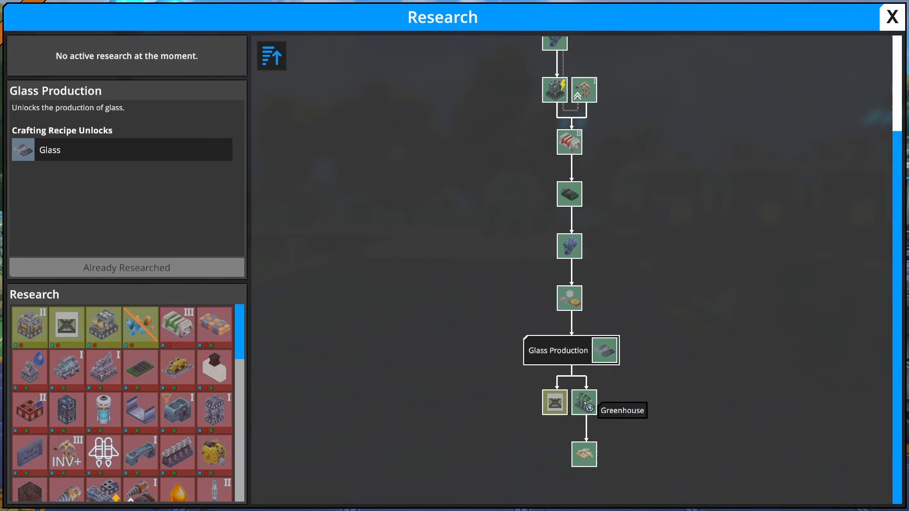
click(585, 402)
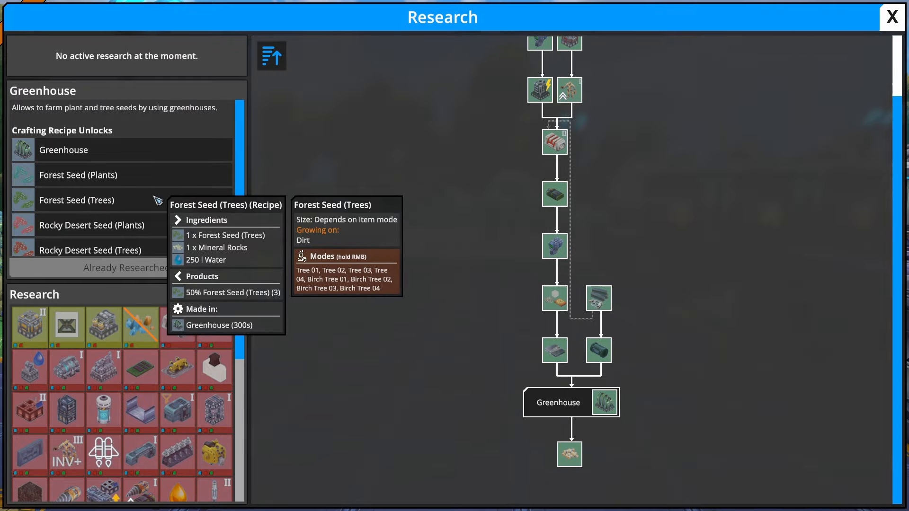
click(892, 17)
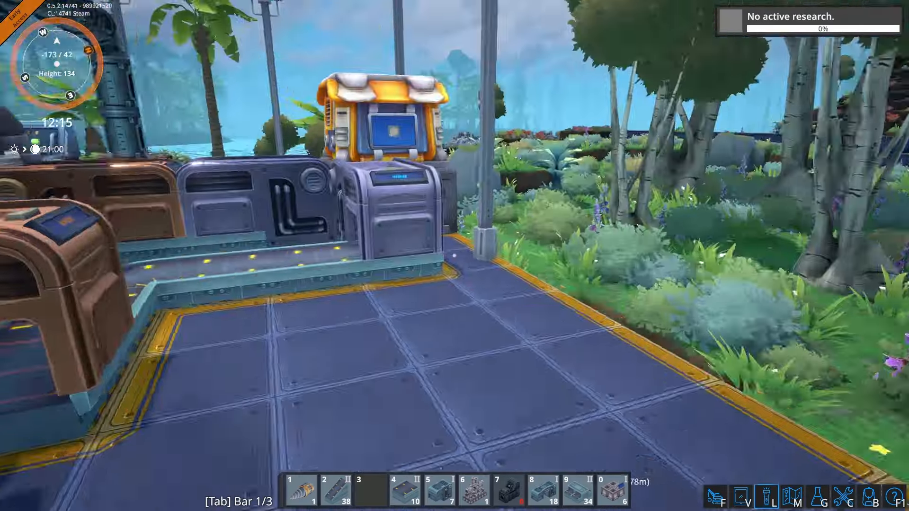
mouse_move(454, 256)
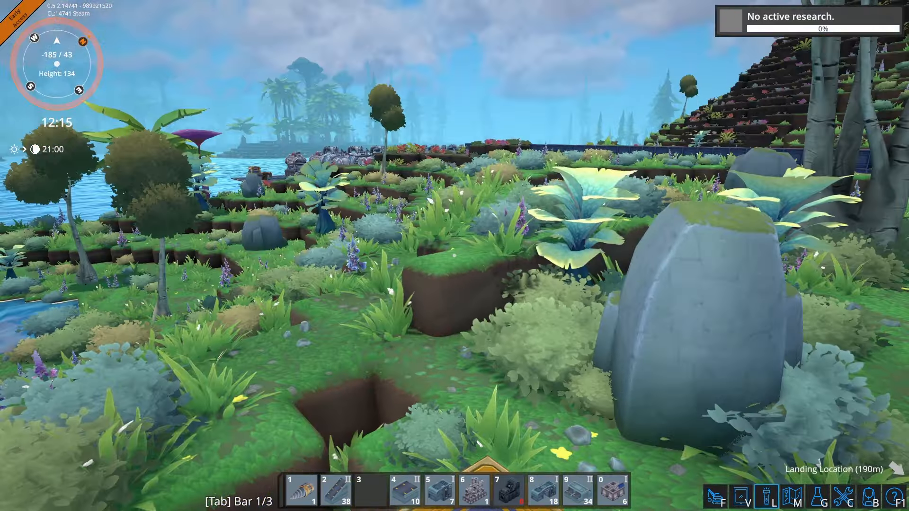